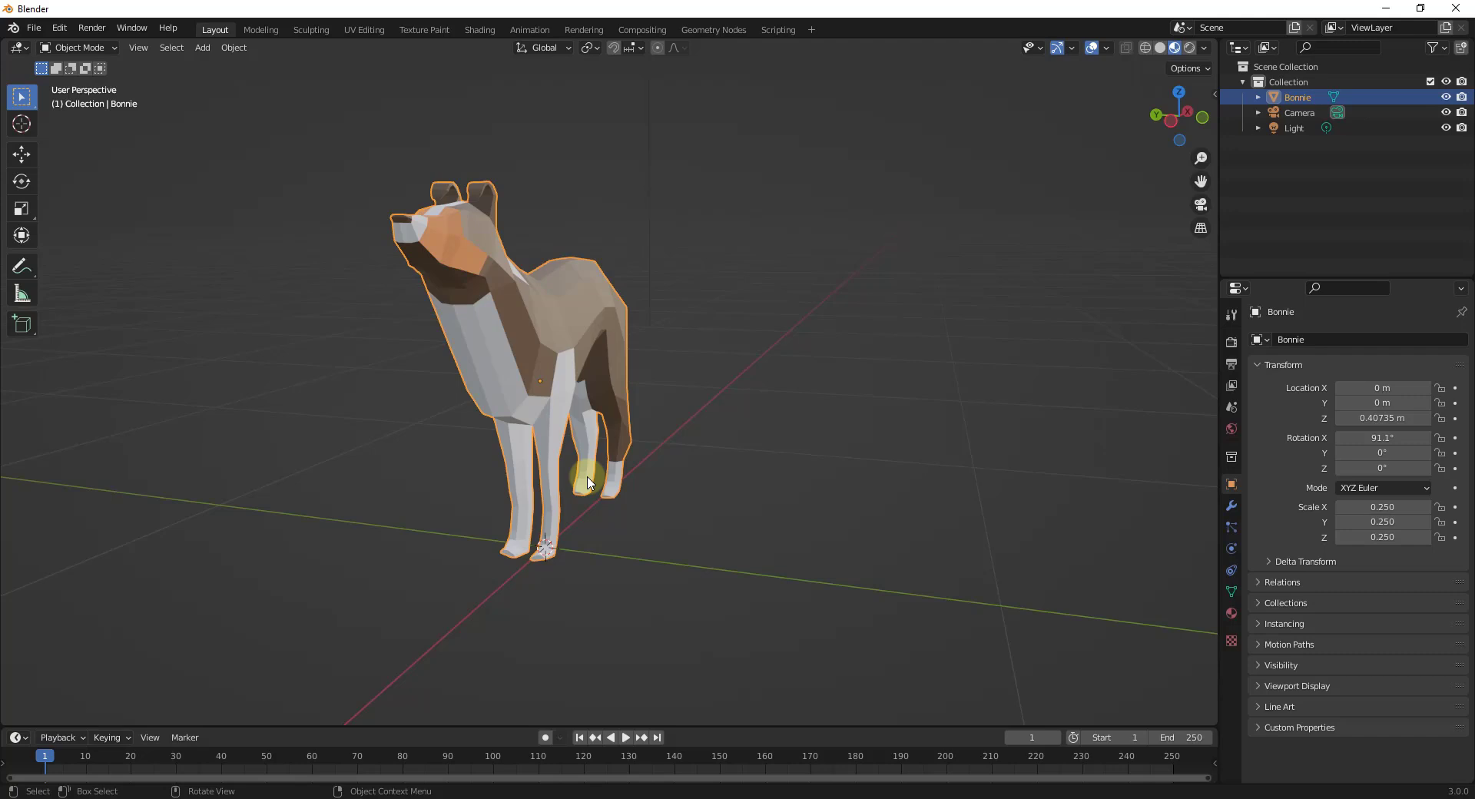
mouse_move(485, 744)
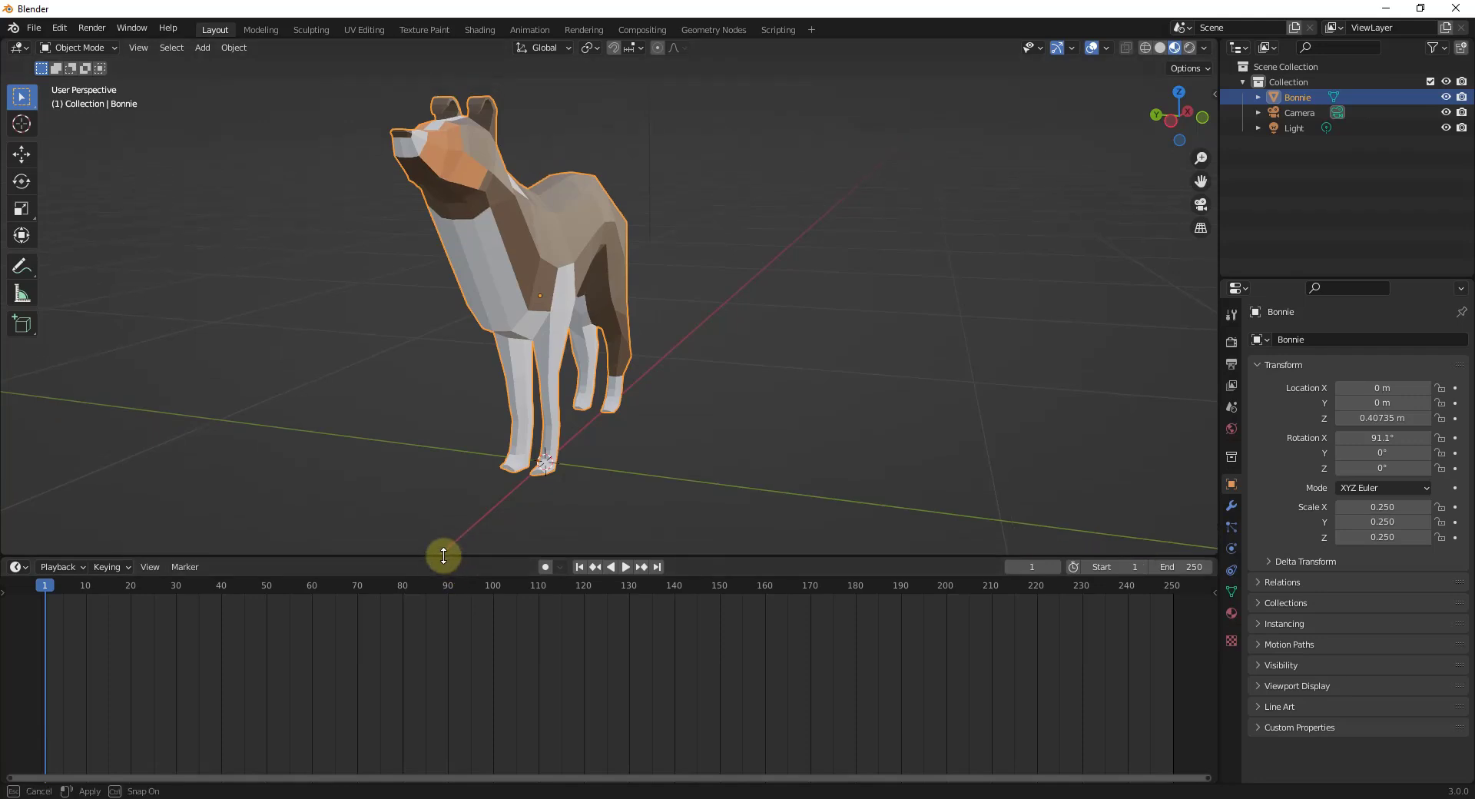
- Show the File > Open Recent list of recently opened files
left_click(34, 28)
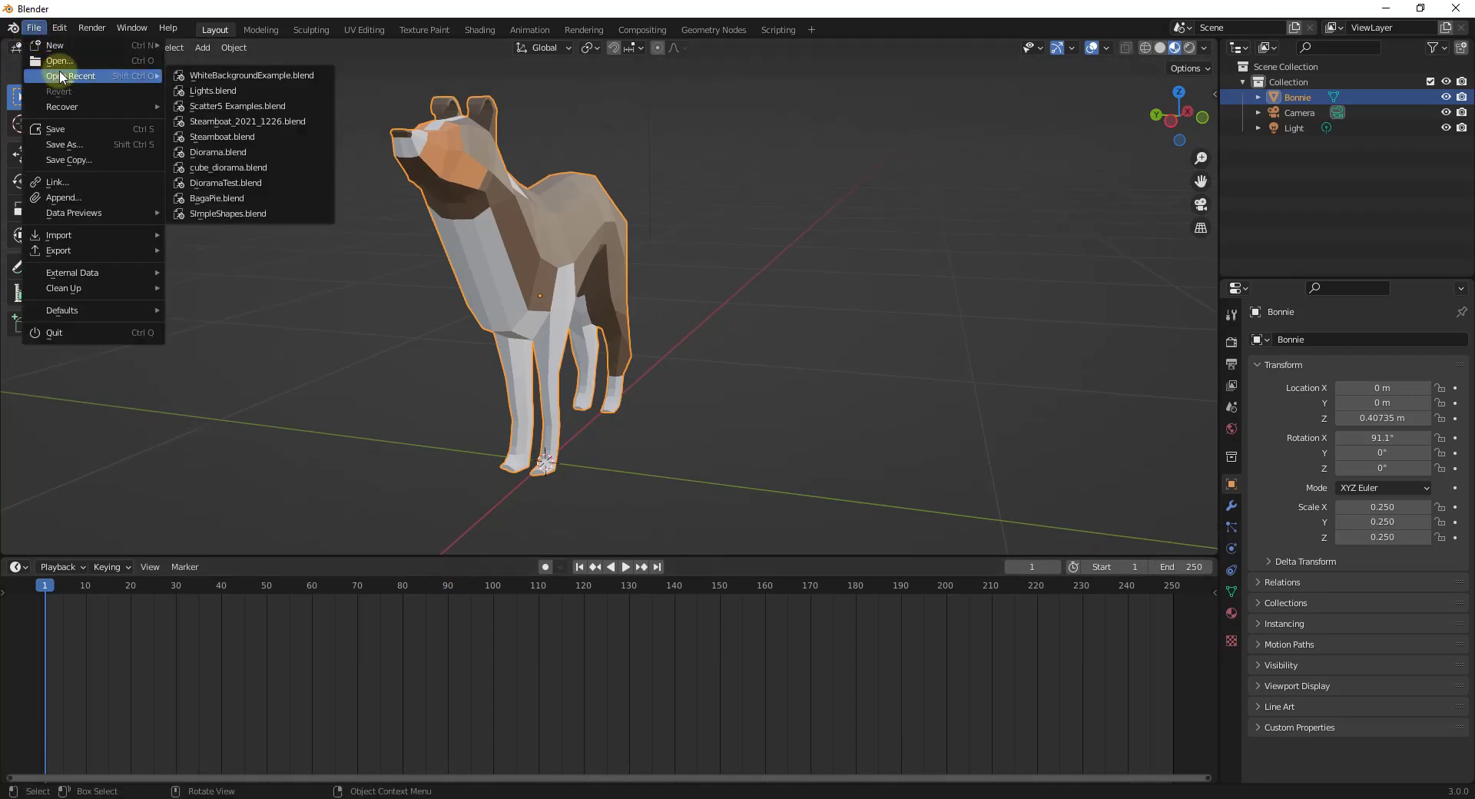
- Open WhiteBackgroundExample.blend, rename its world HDRIWhiteBackground, and mark it as an asset
left_click(251, 75)
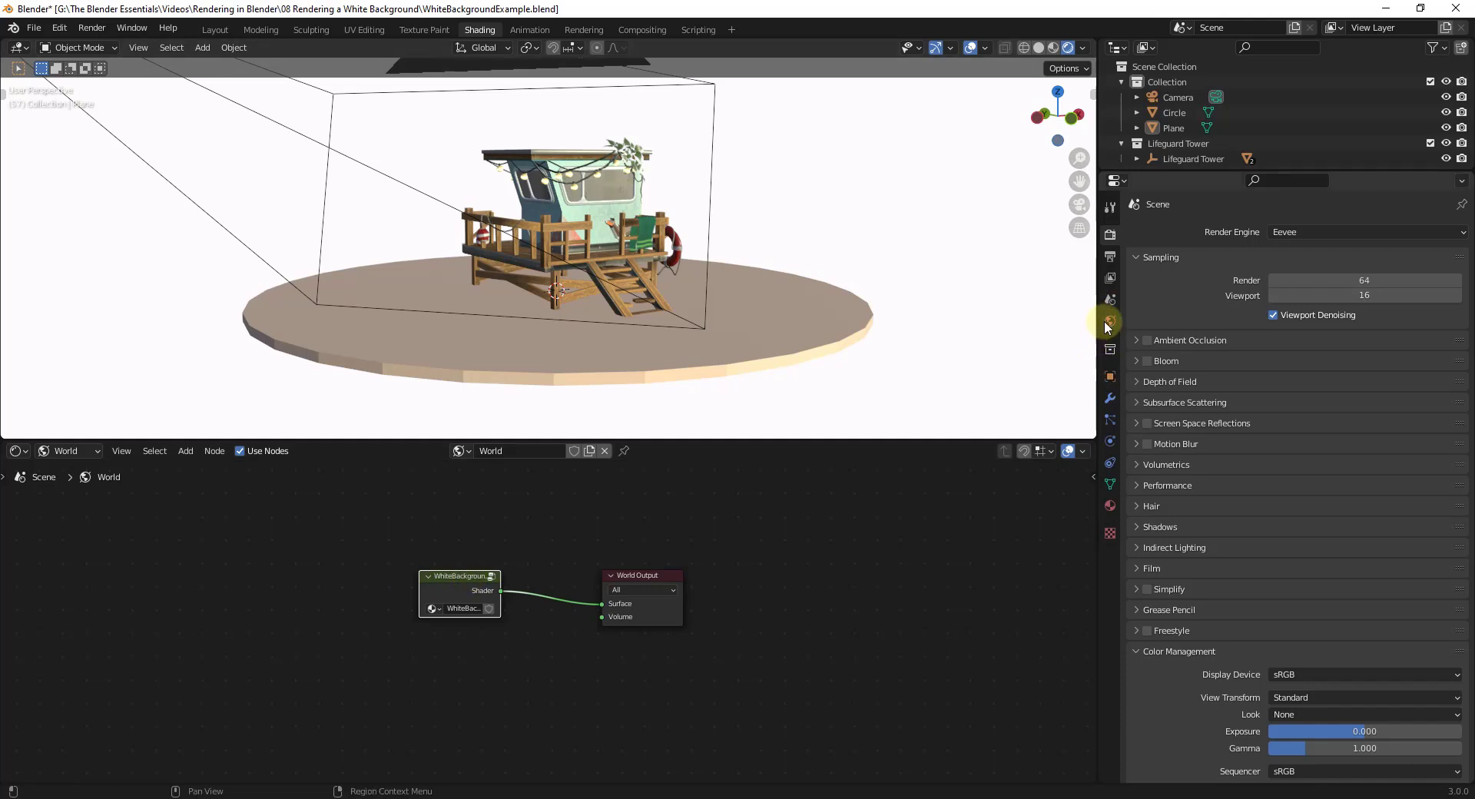
left_click(1111, 321)
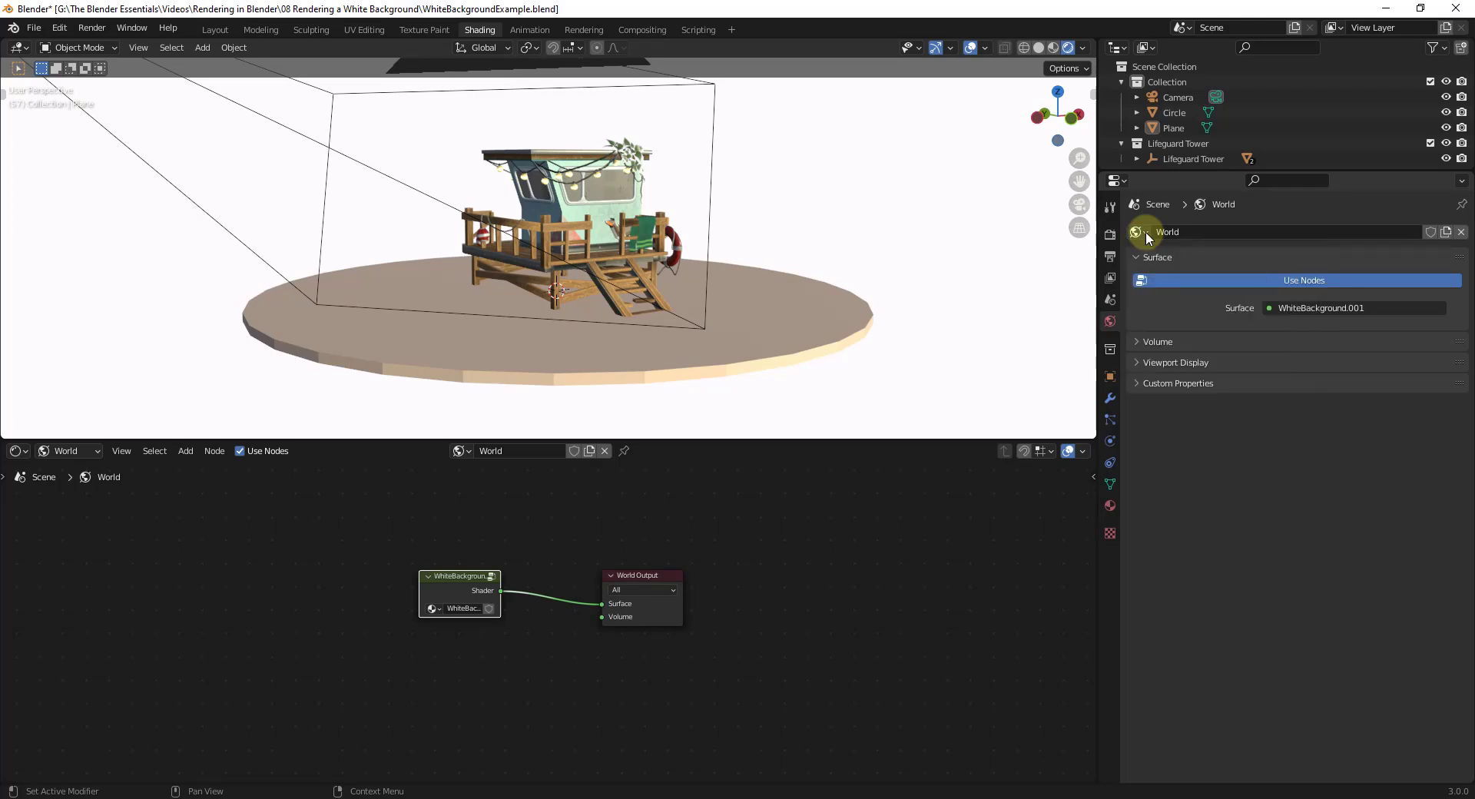
double_click(1168, 231)
type("H")
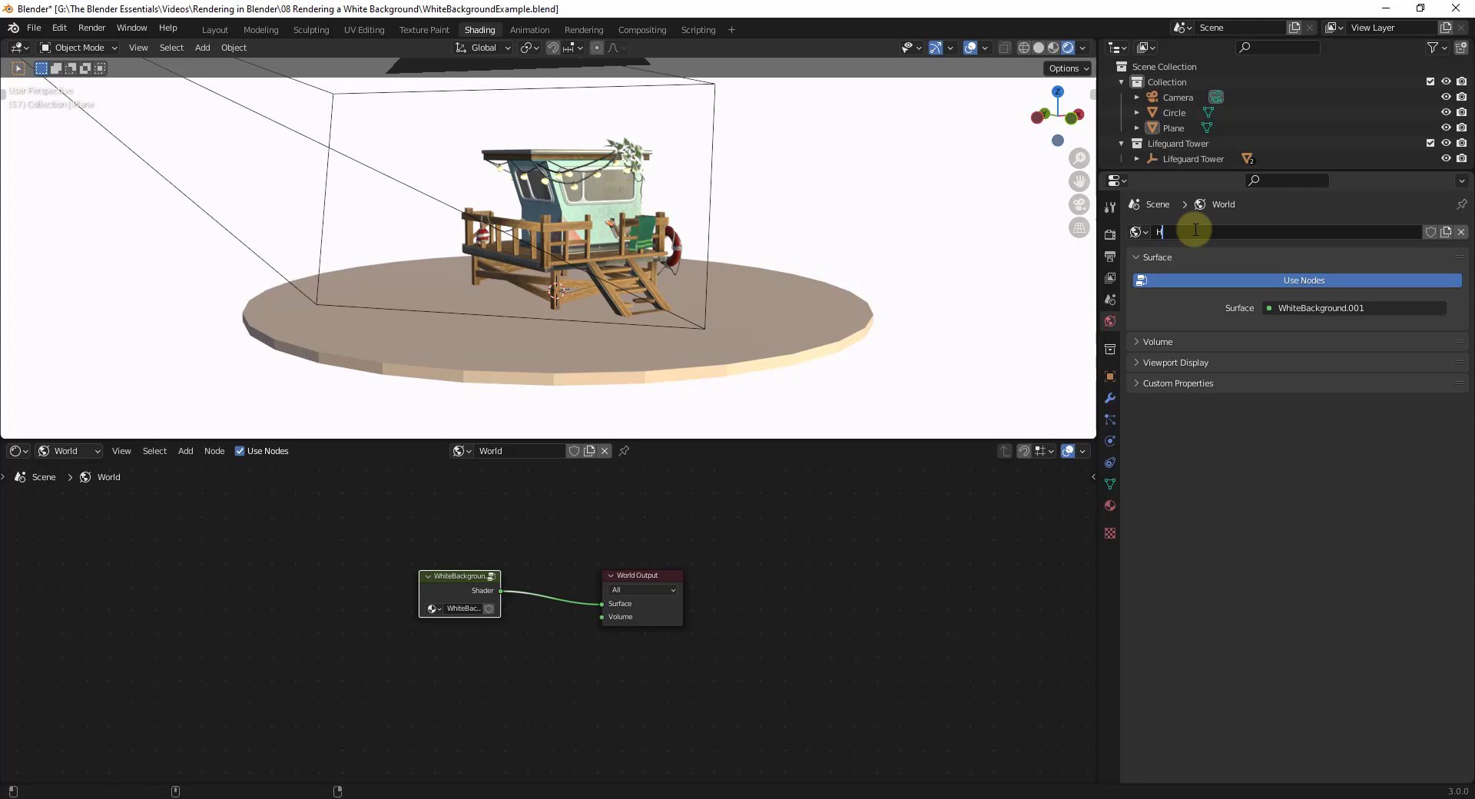
type("DRIWhiteBackground")
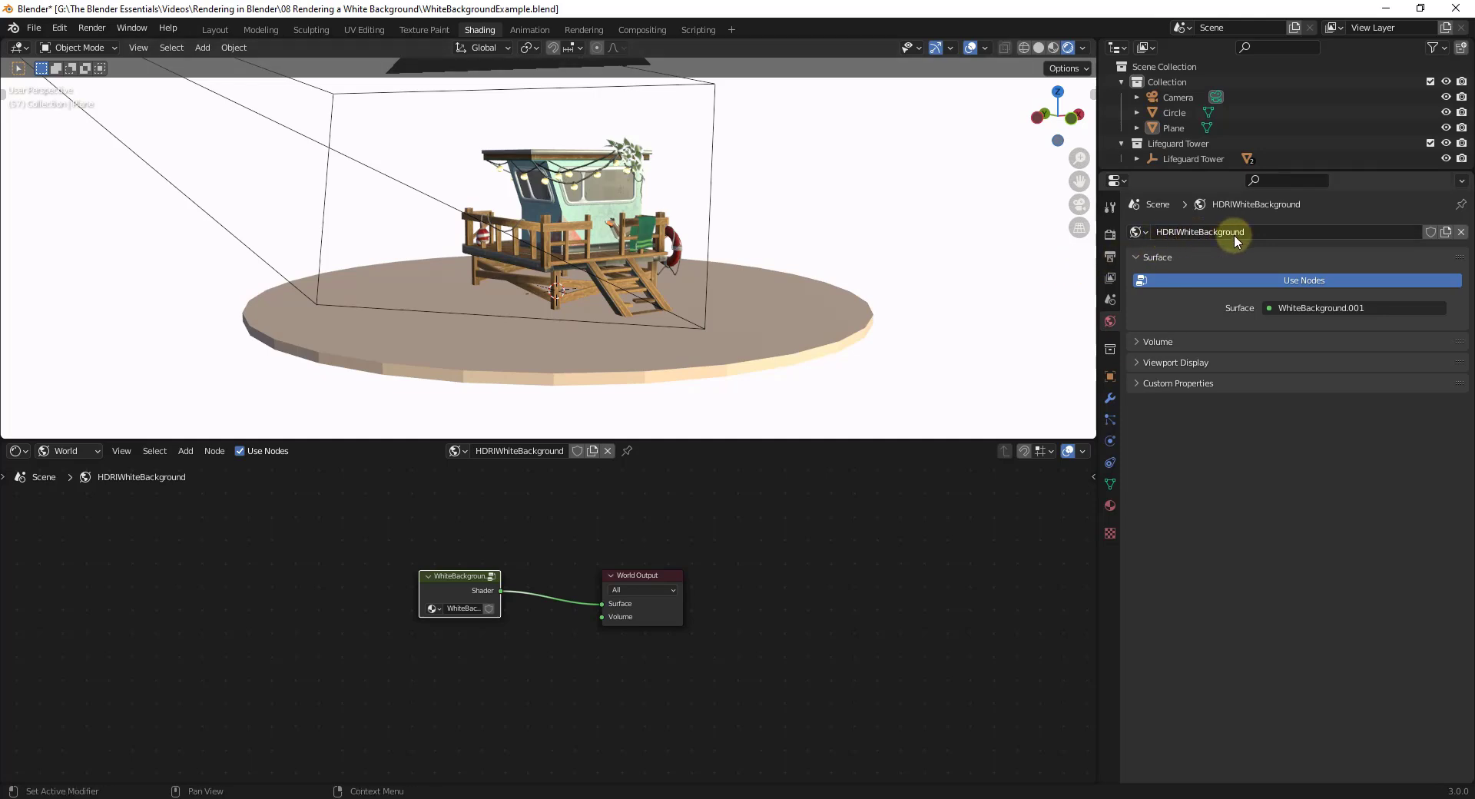
mouse_move(1261, 235)
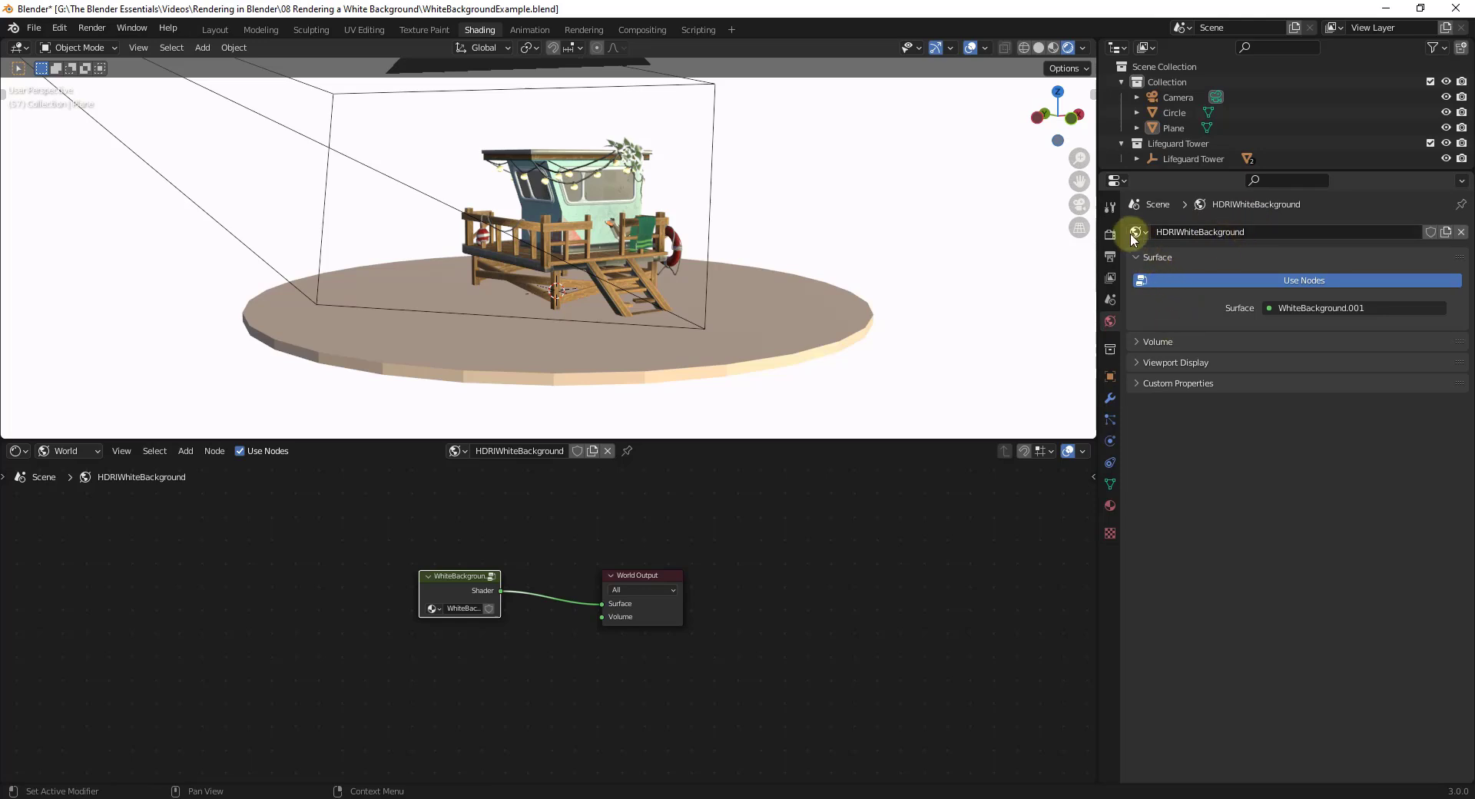
left_click(1136, 233)
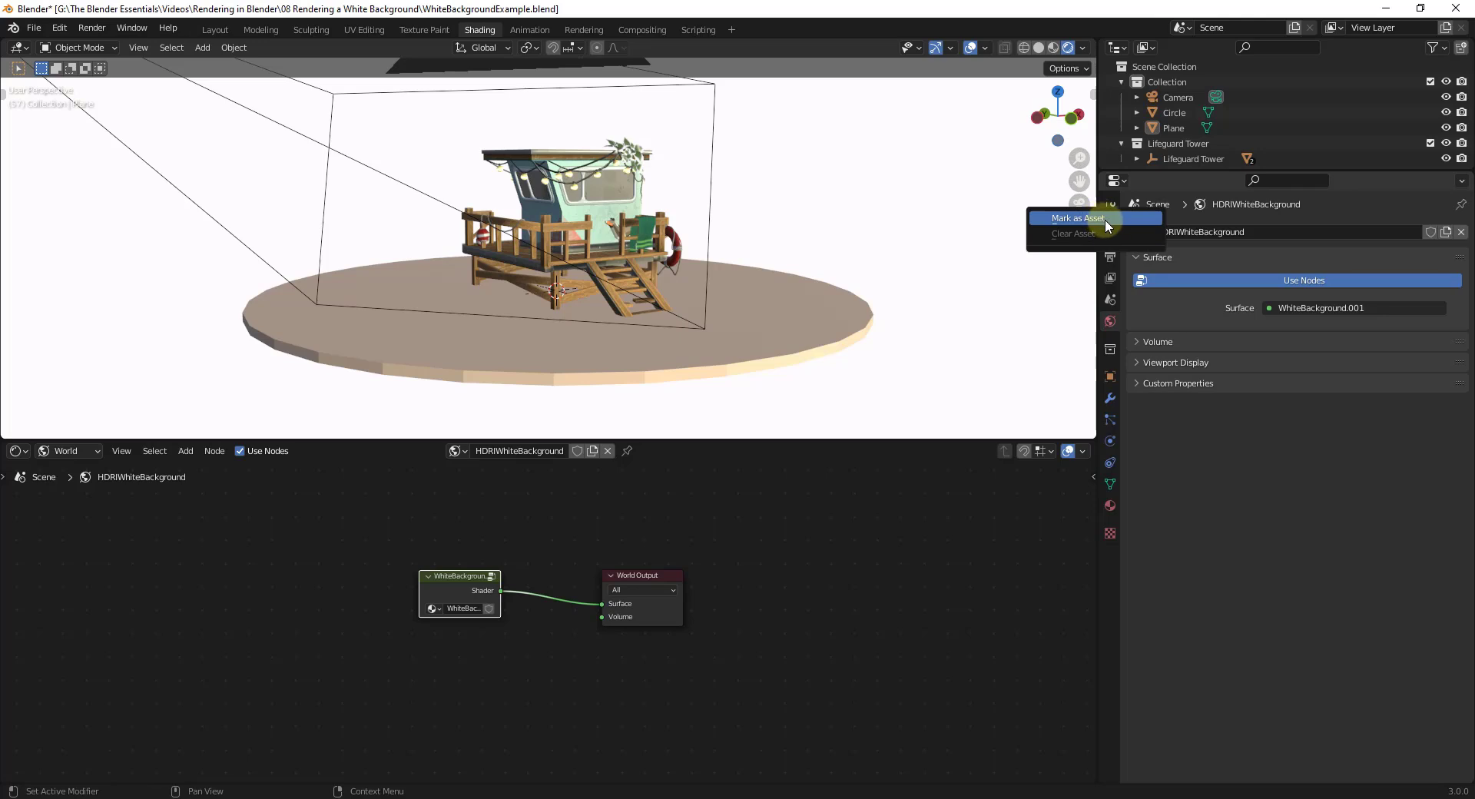
mouse_move(1099, 218)
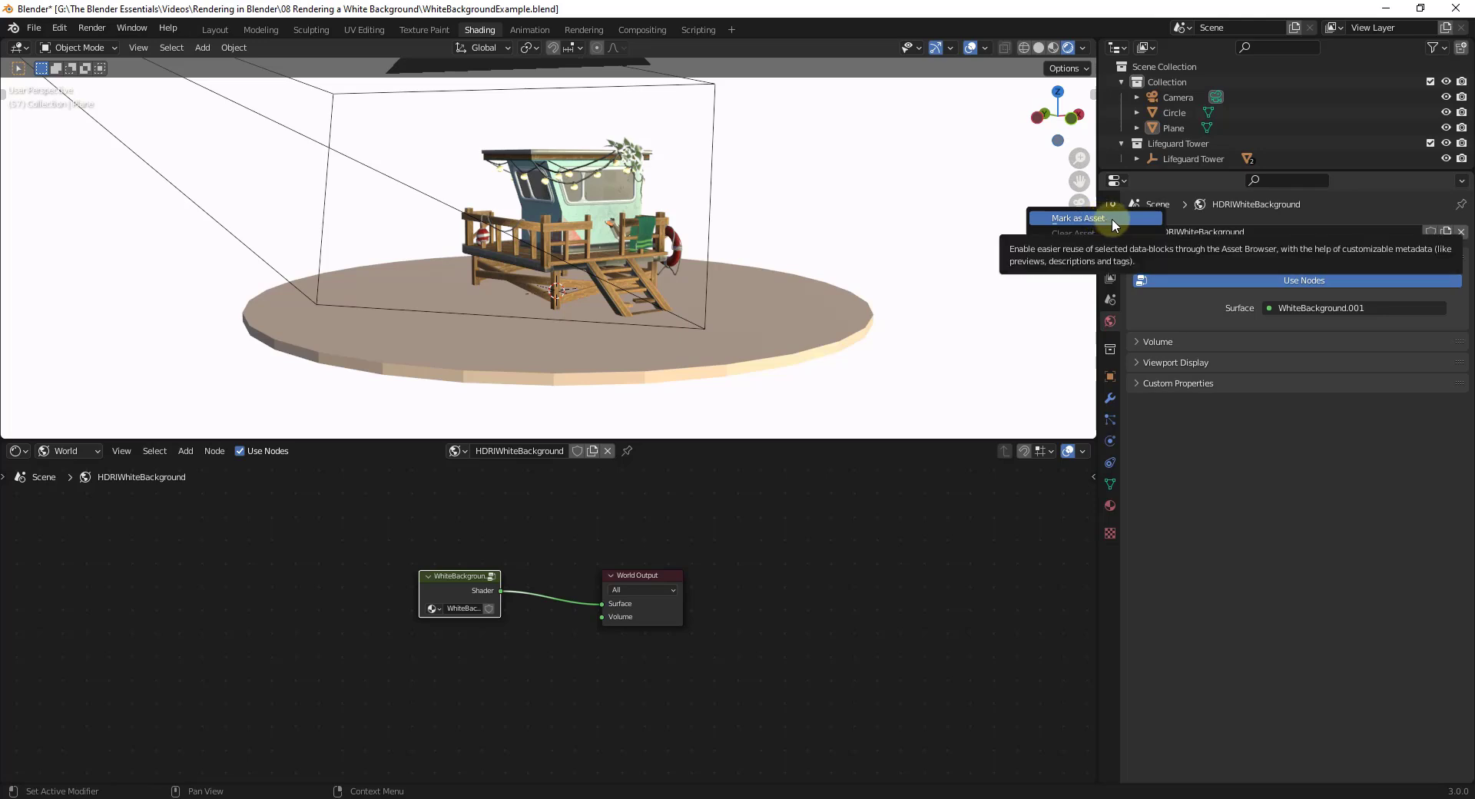
left_click(1076, 217)
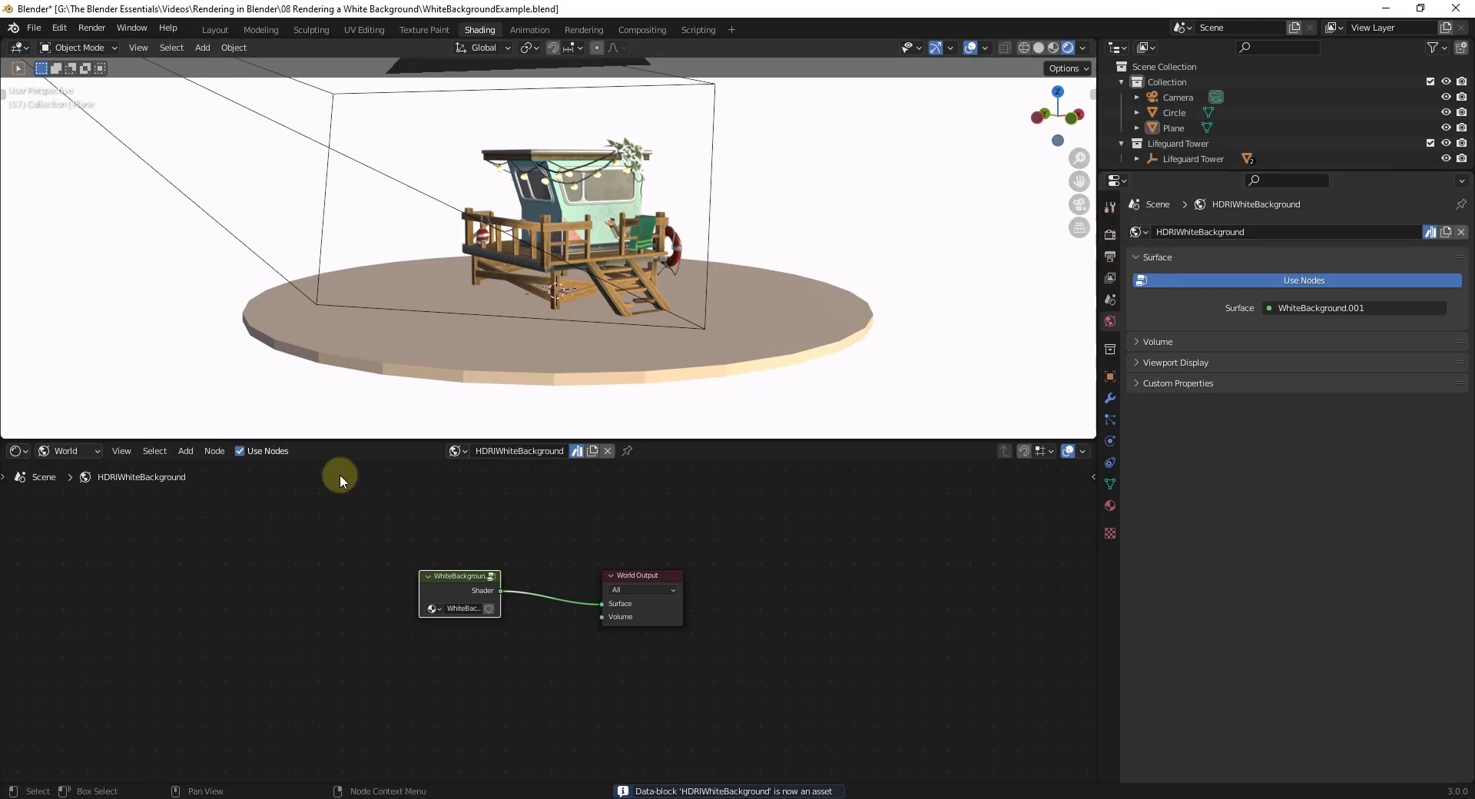
- Turn the lower Shader Editor into an Asset Browser listing Current File assets
left_click(18, 452)
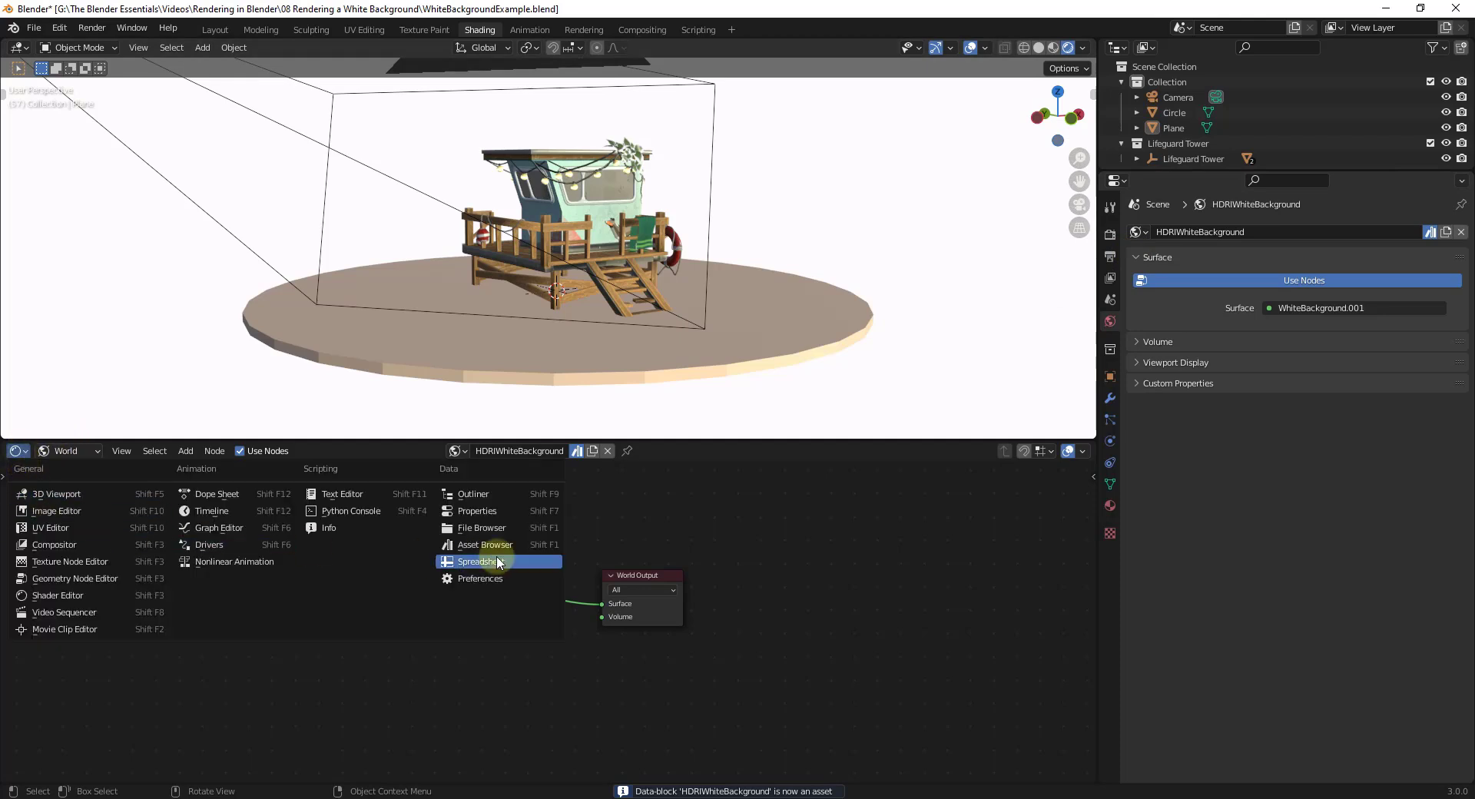
left_click(485, 544)
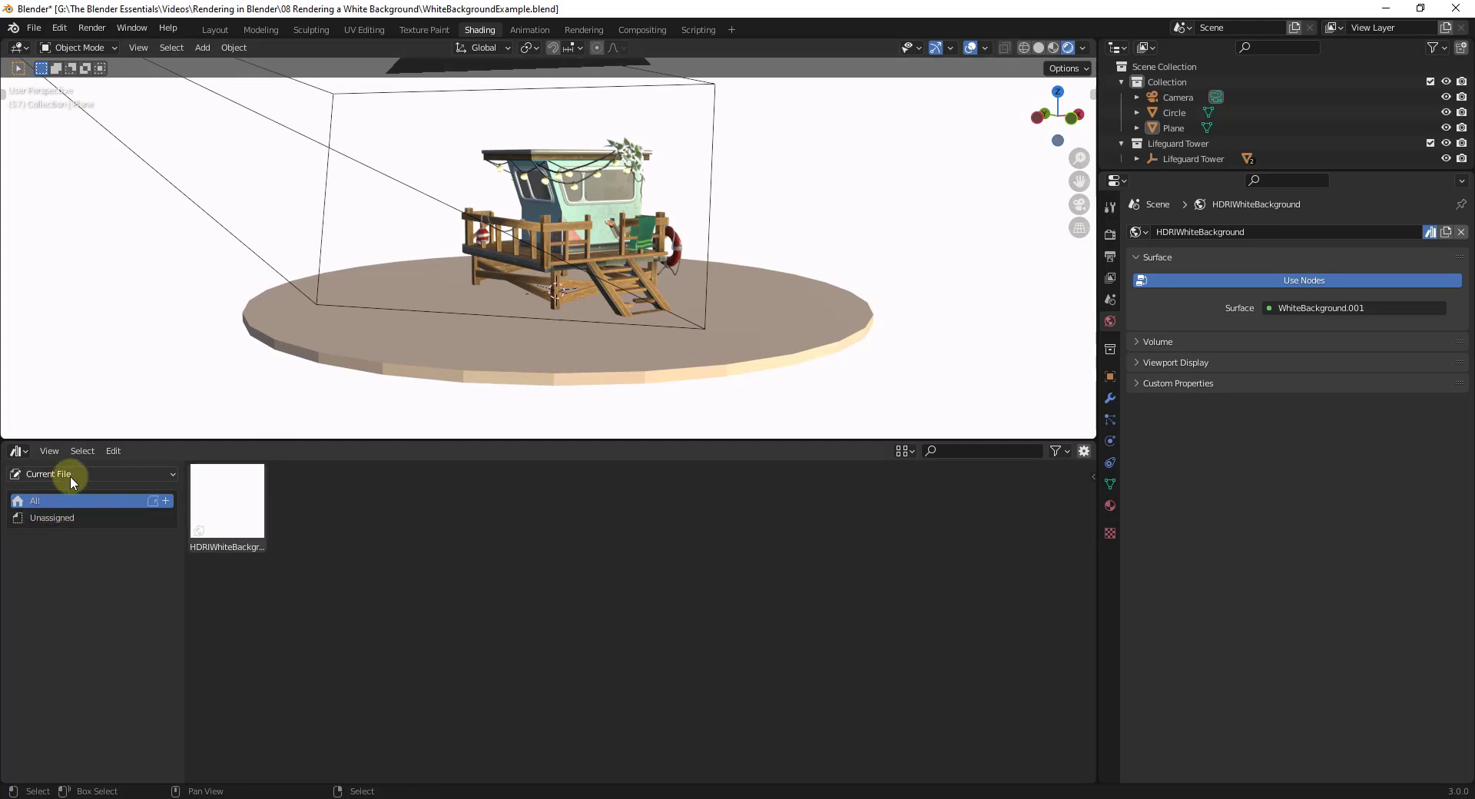
mouse_move(35, 500)
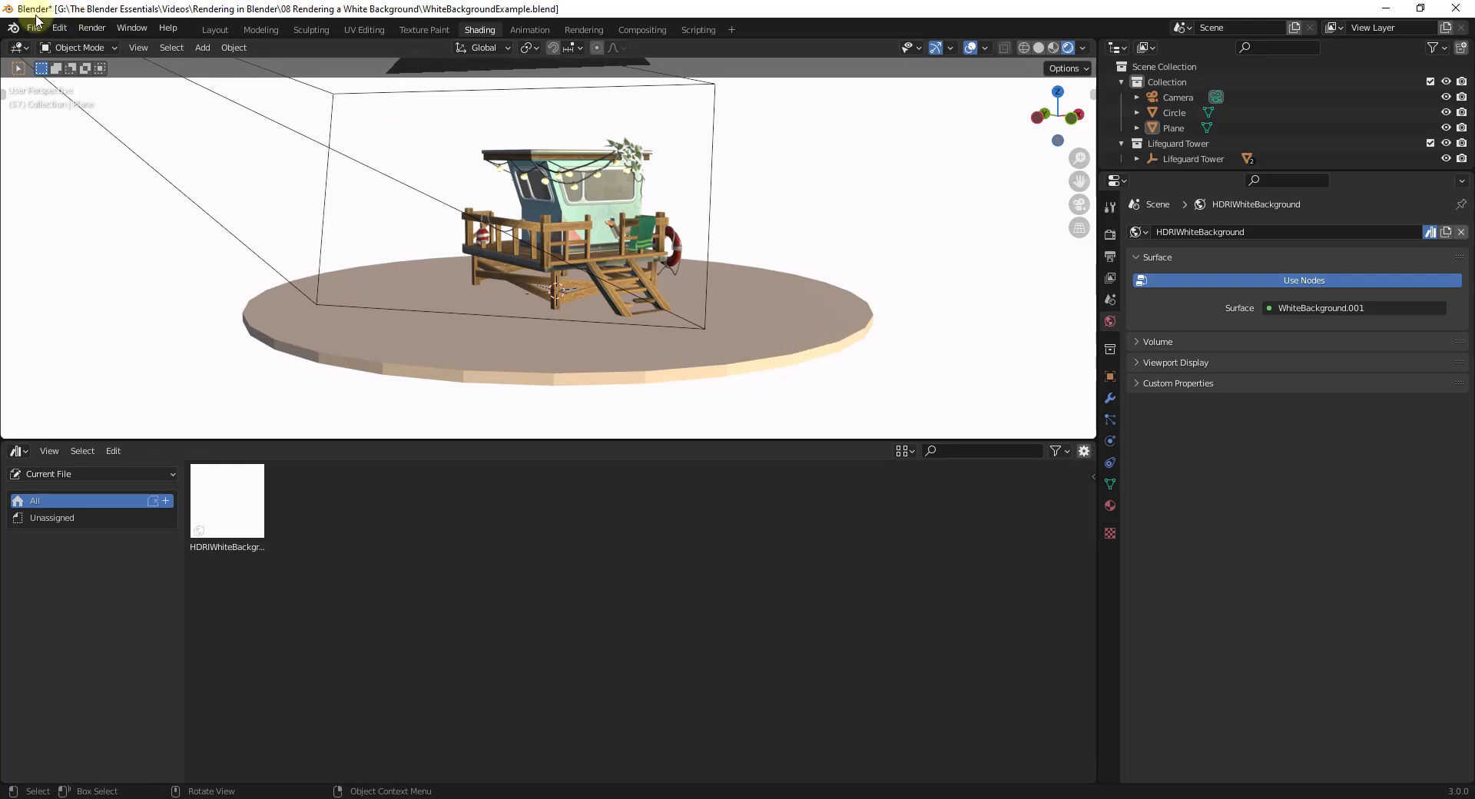
- Check asset library paths, then save the file into G:\Assets\BlenderAssets\Lights
left_click(59, 28)
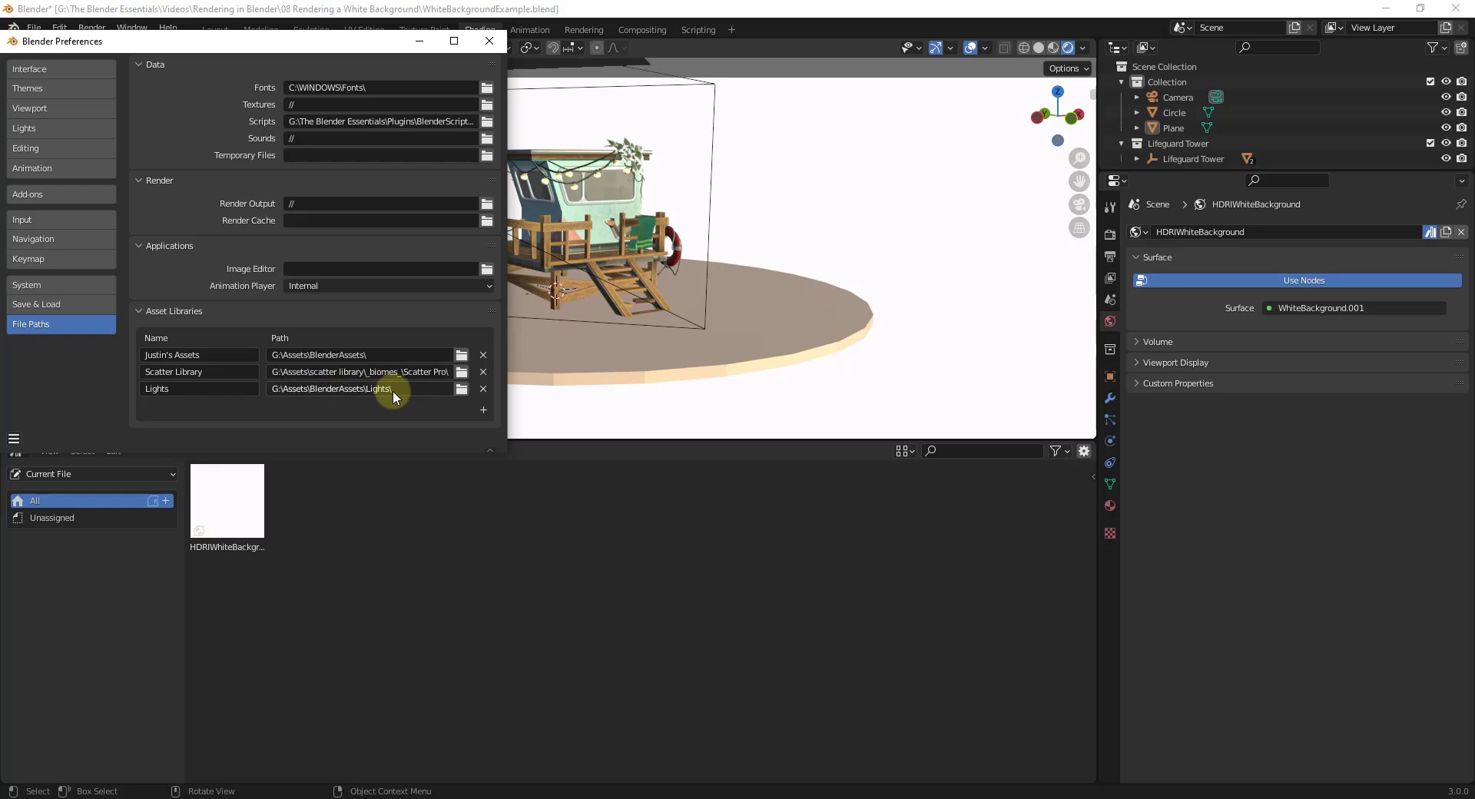
mouse_move(357, 389)
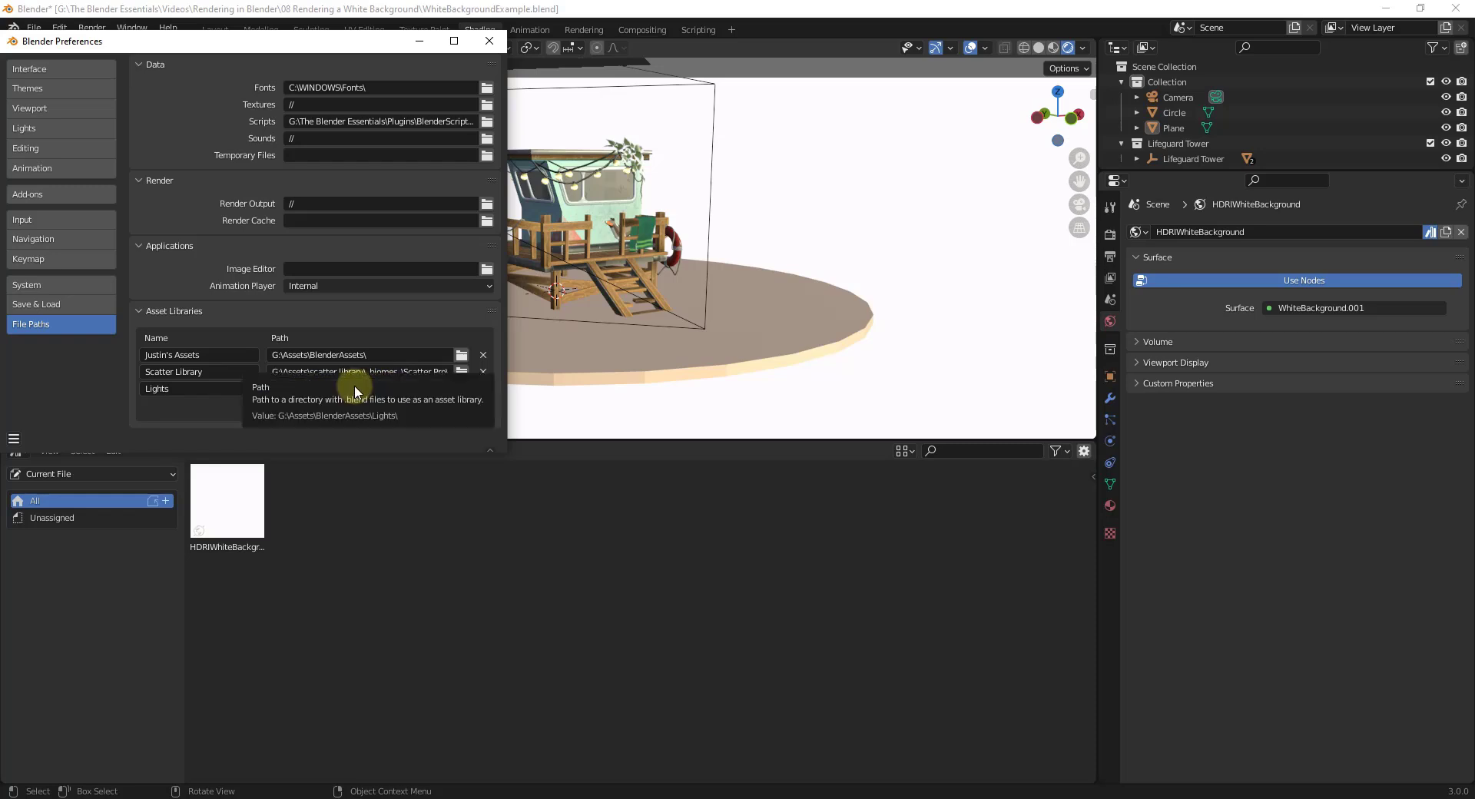
mouse_move(1144, 232)
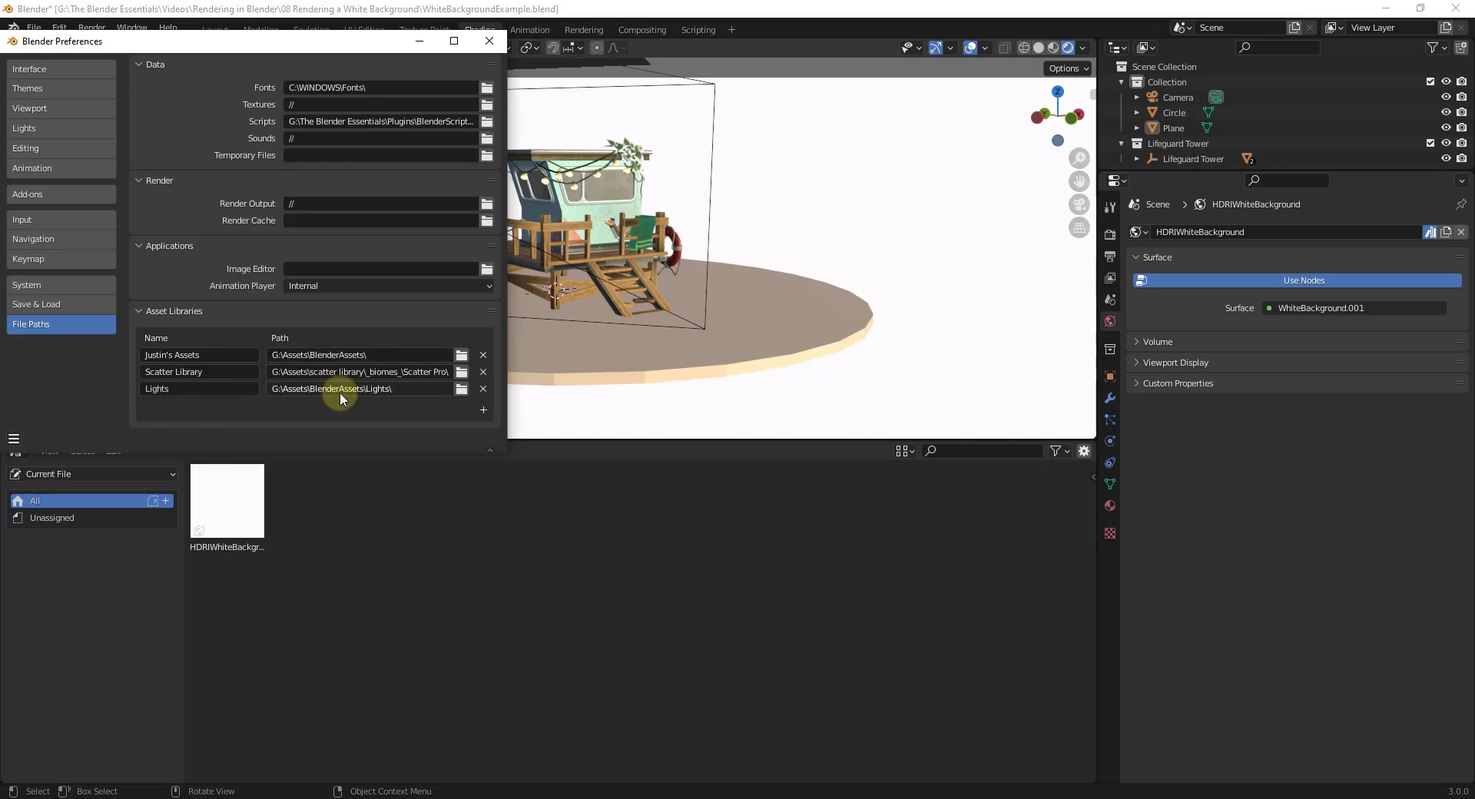
mouse_move(386, 381)
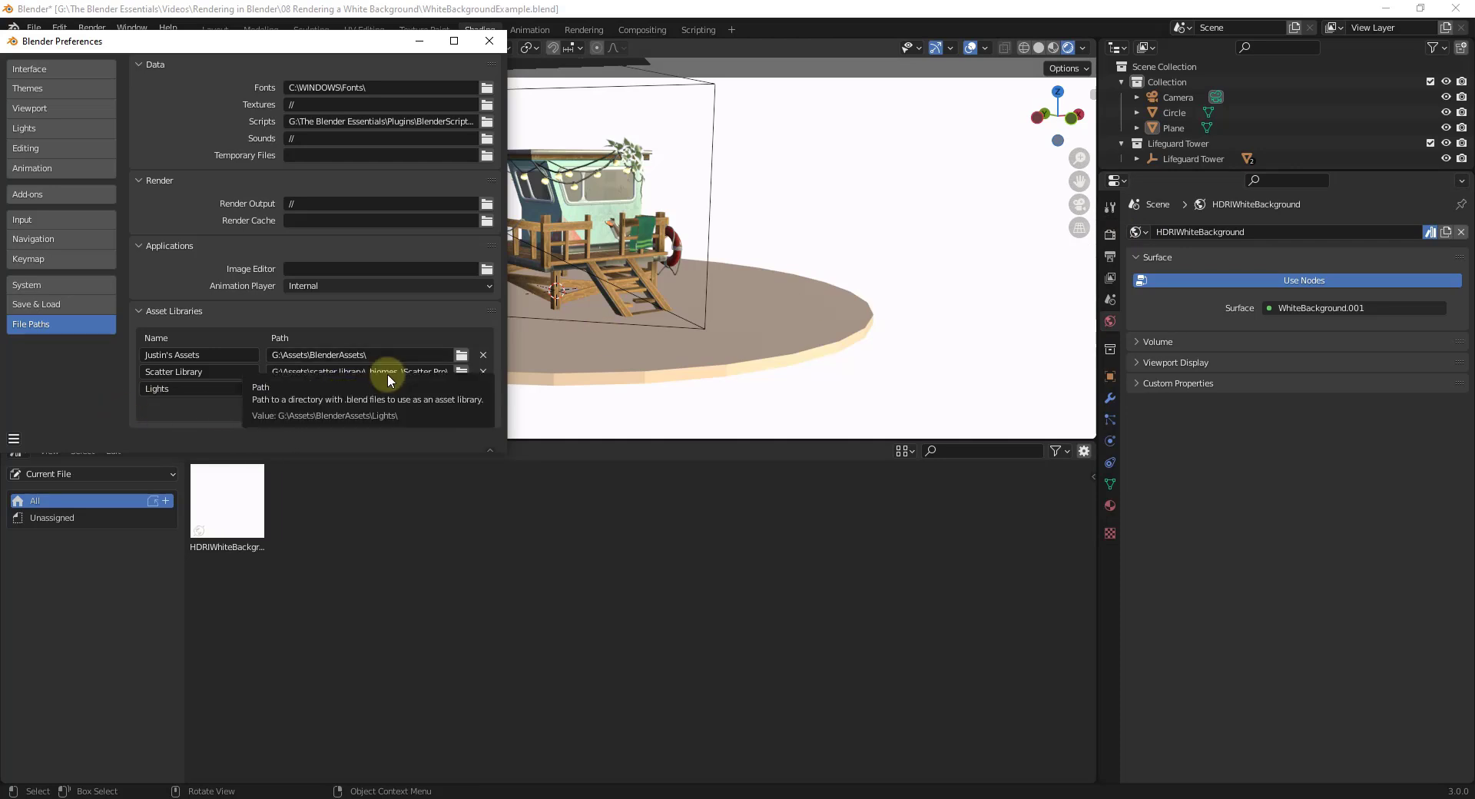
left_click(34, 28)
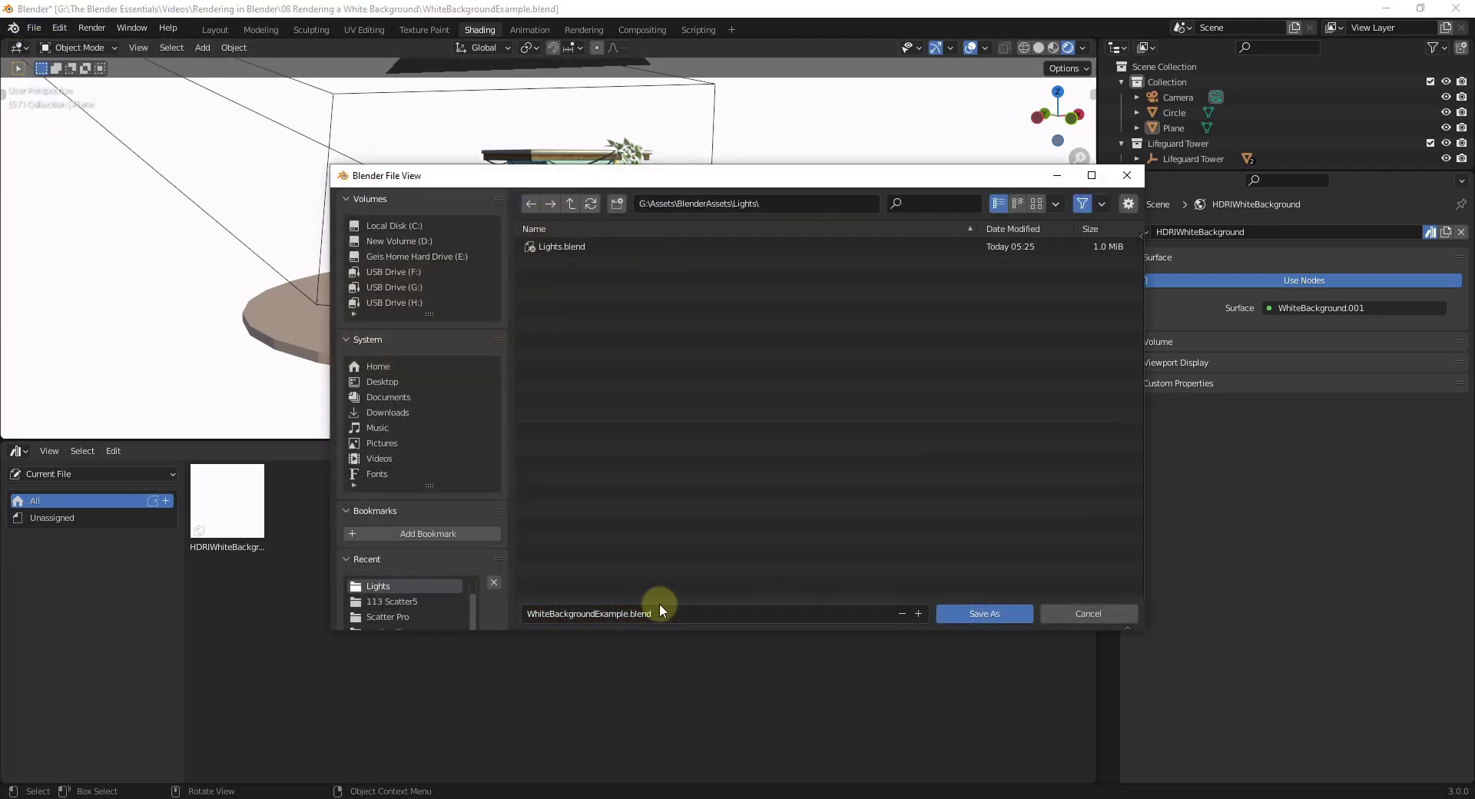
left_click(984, 612)
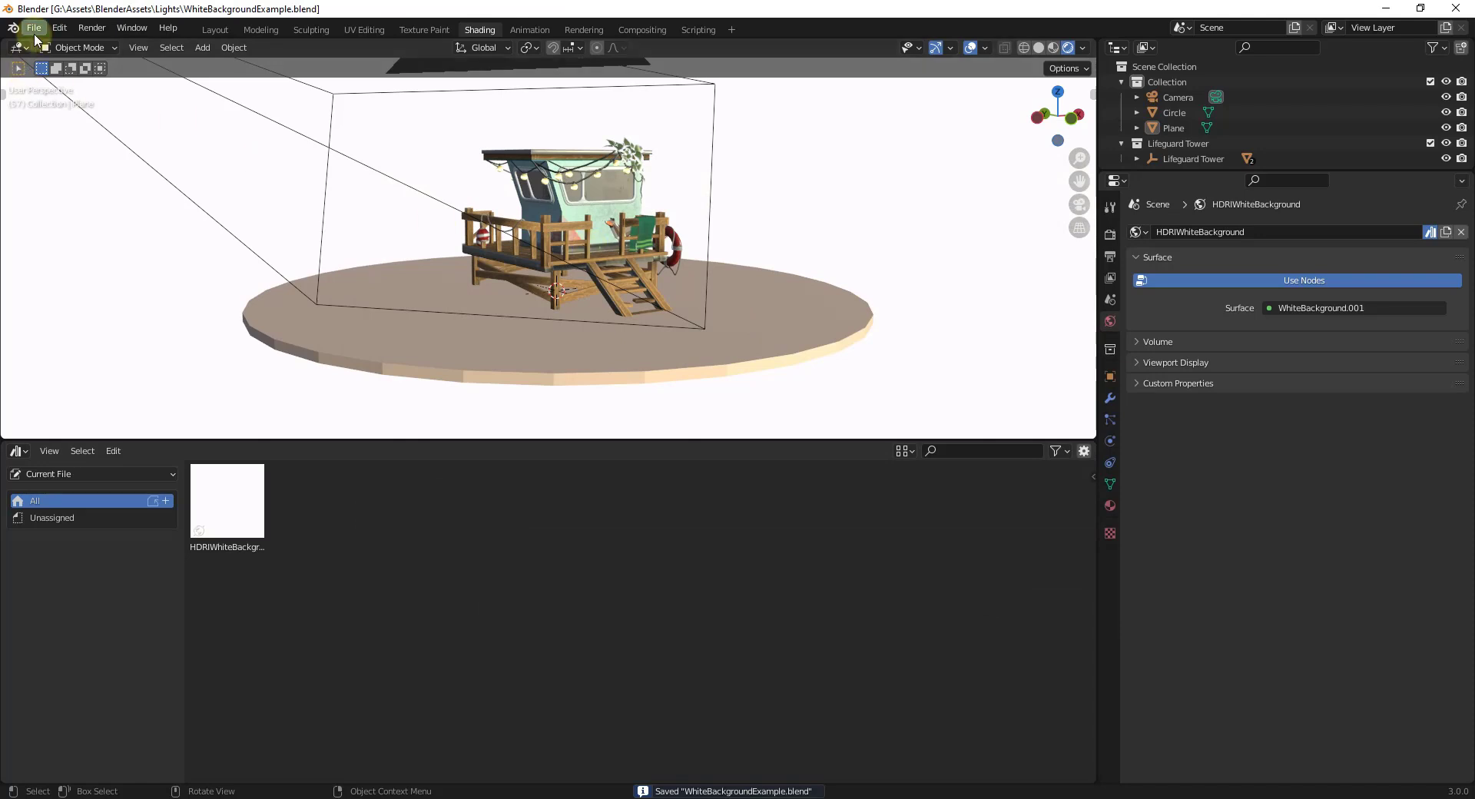
- Open the dog scene, browse the Lights library, then drop and undo Point - 150W
left_click(213, 29)
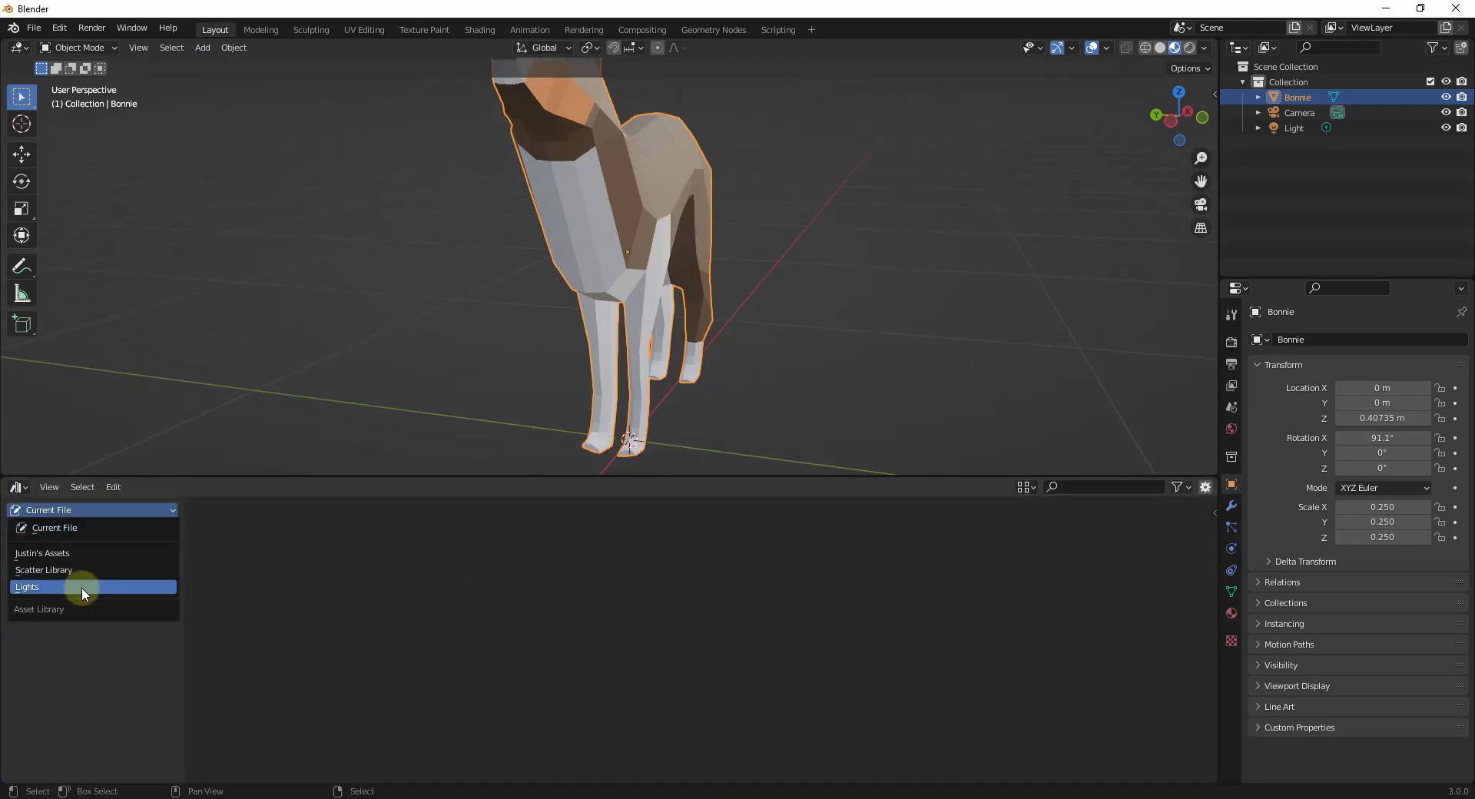
left_click(28, 587)
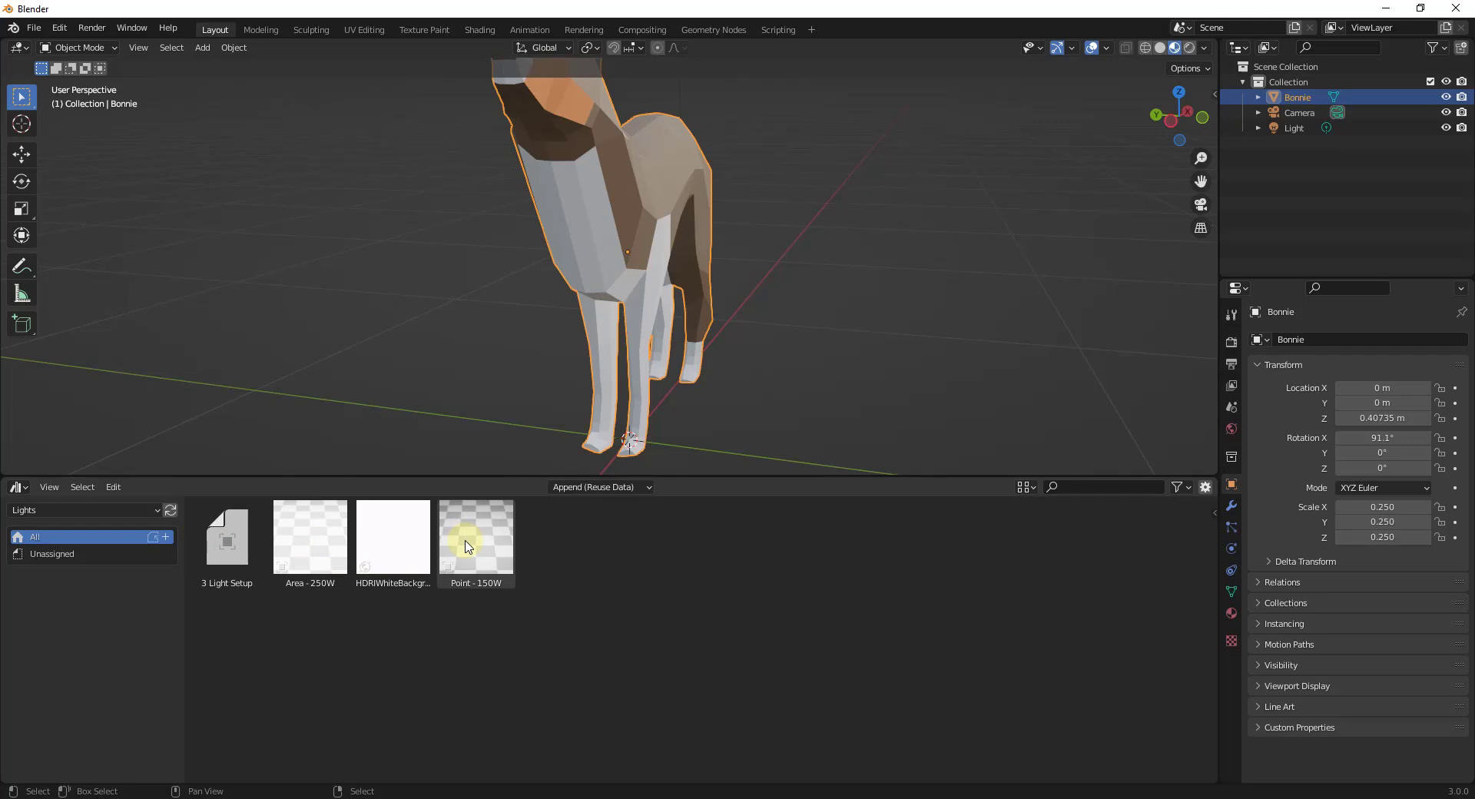
scroll("down", 3)
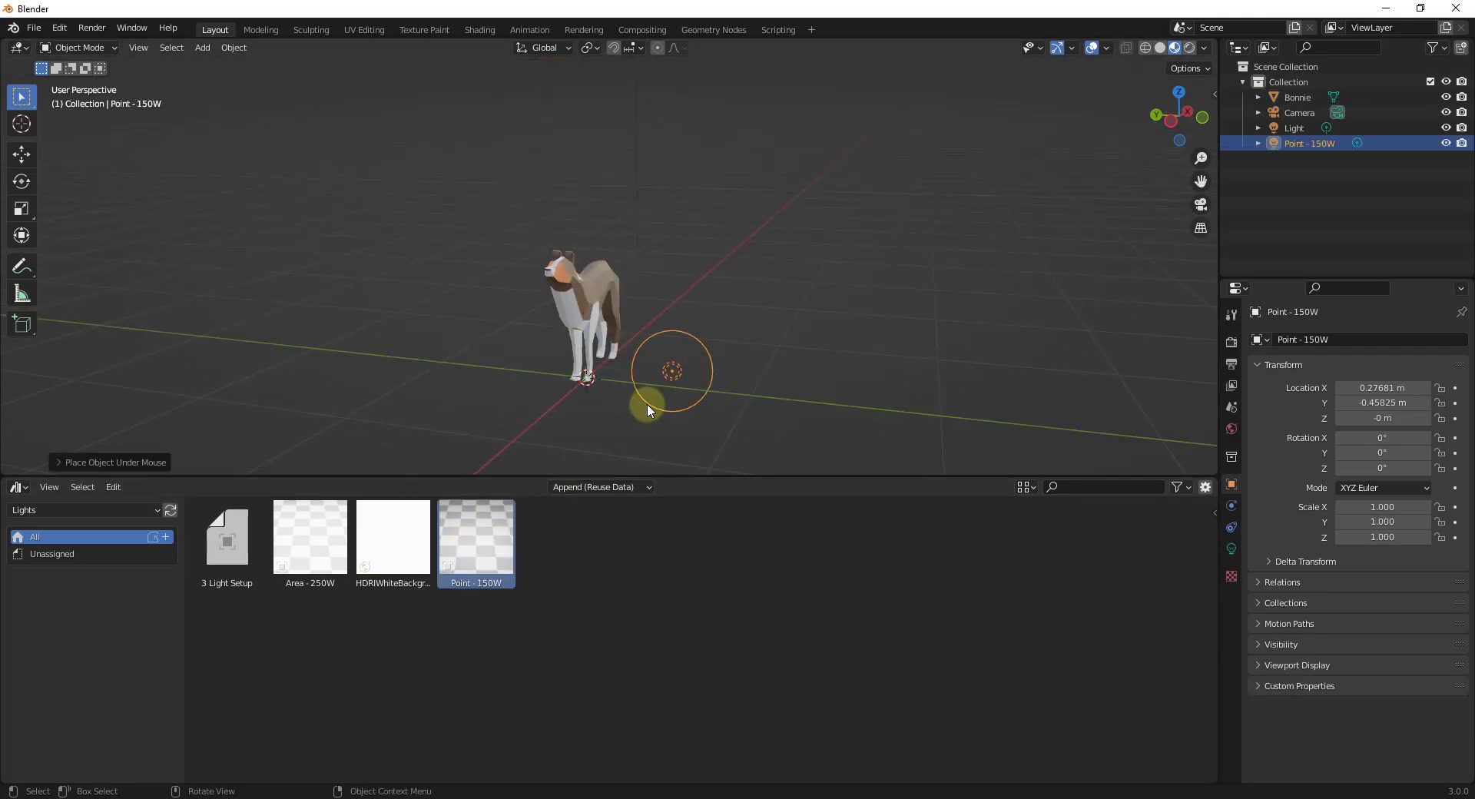
left_click(309, 539)
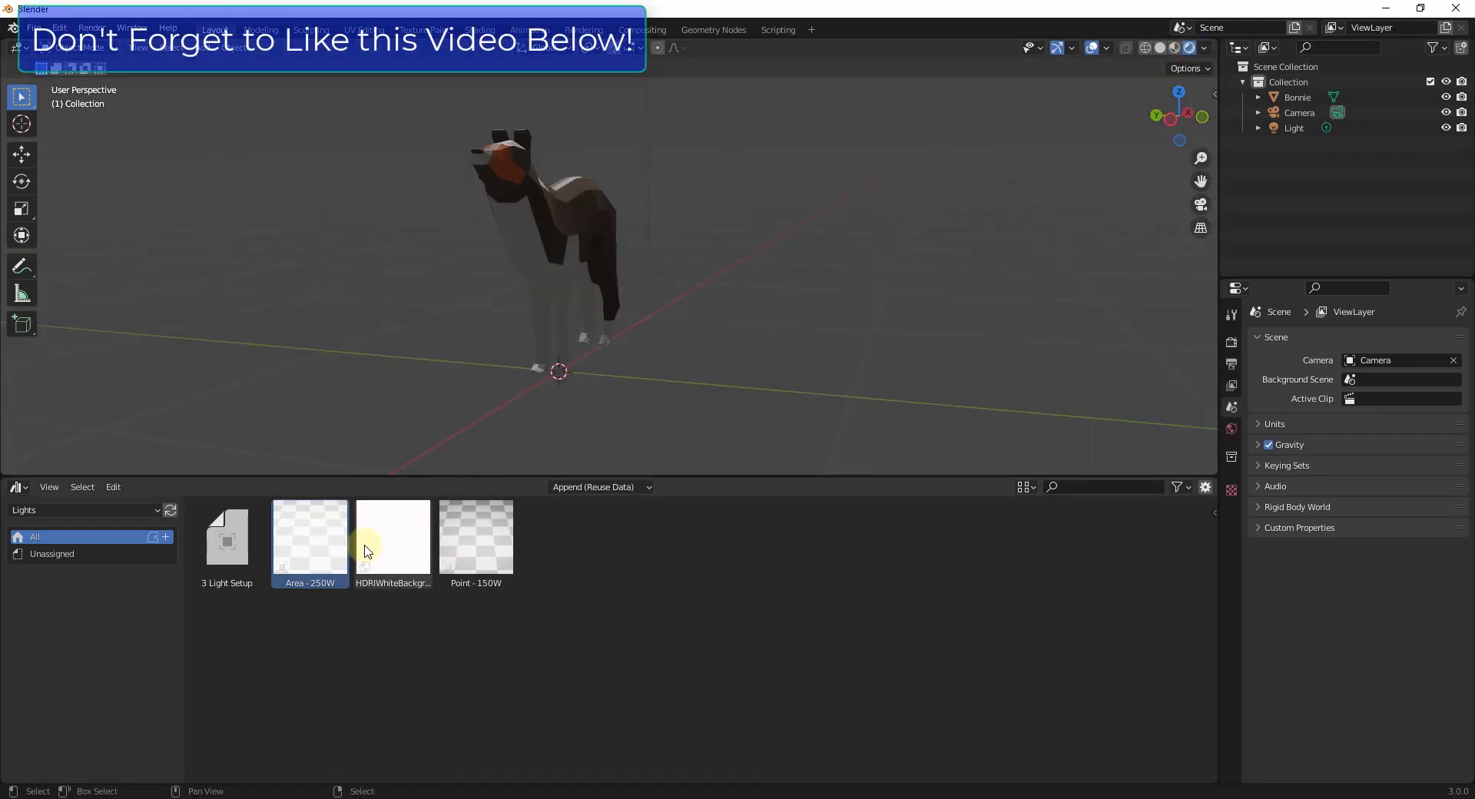
left_click(393, 537)
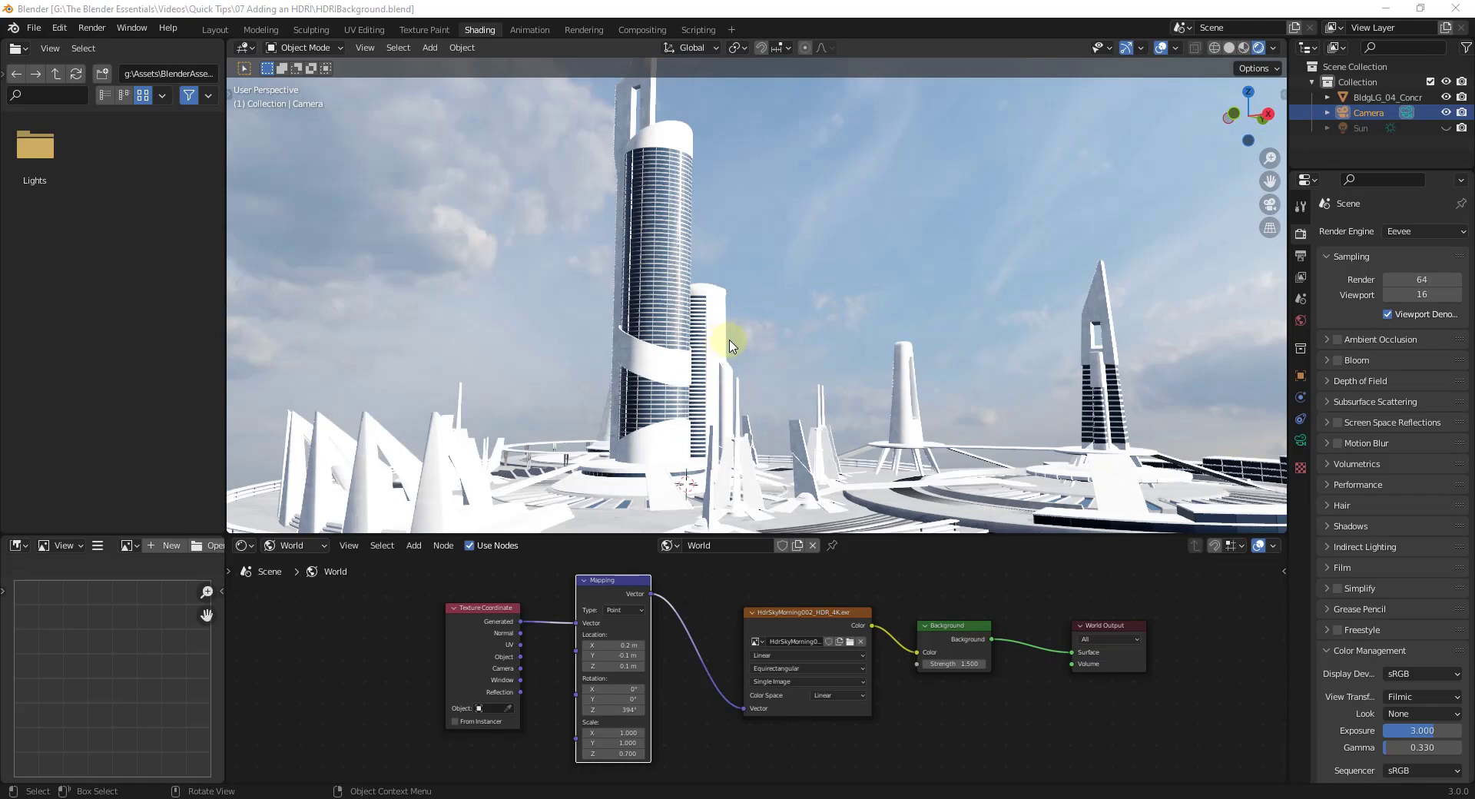
mouse_move(776, 591)
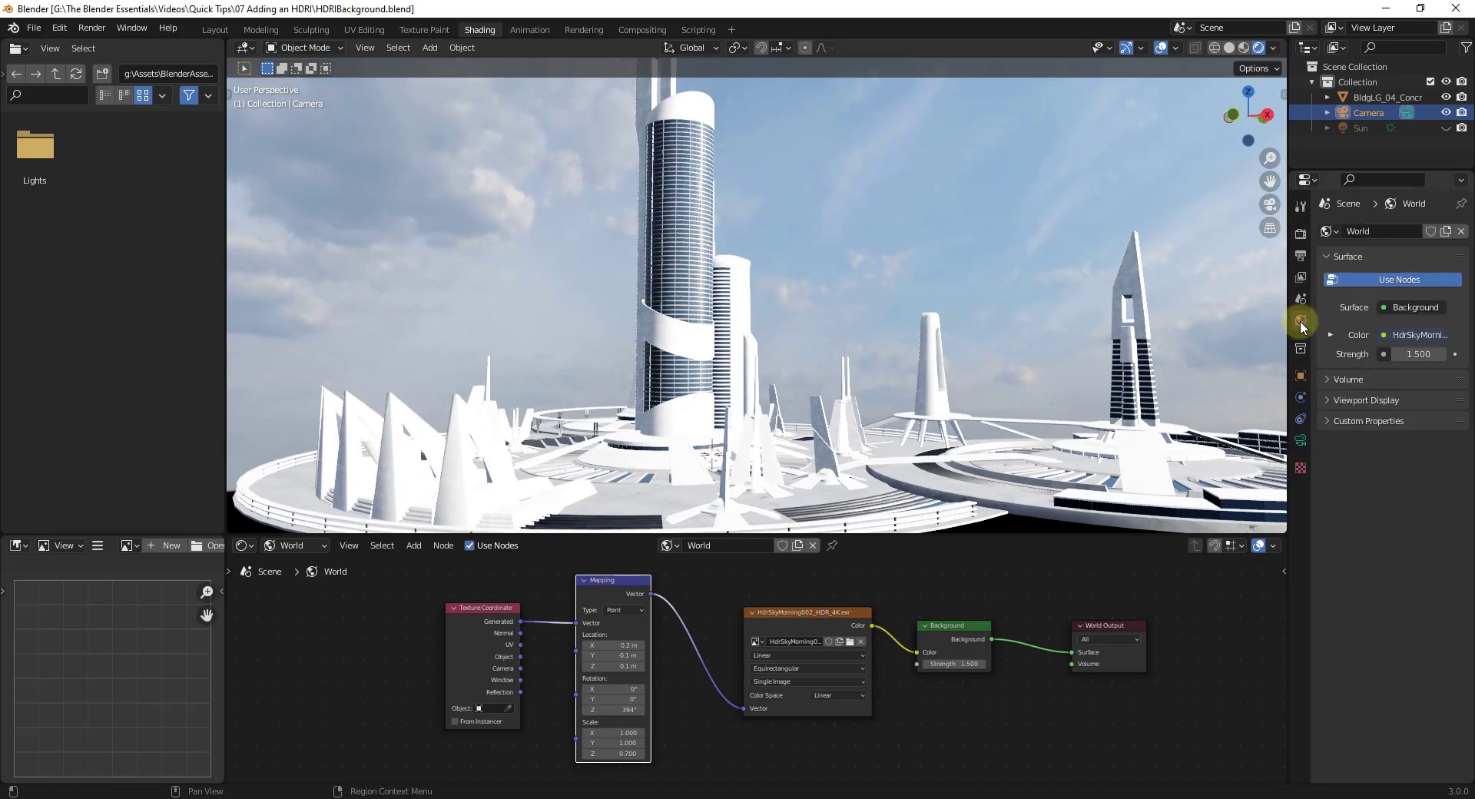
- Rename the city world HdrSkyMorning, mark it as an asset, and save into Lights
double_click(1359, 231)
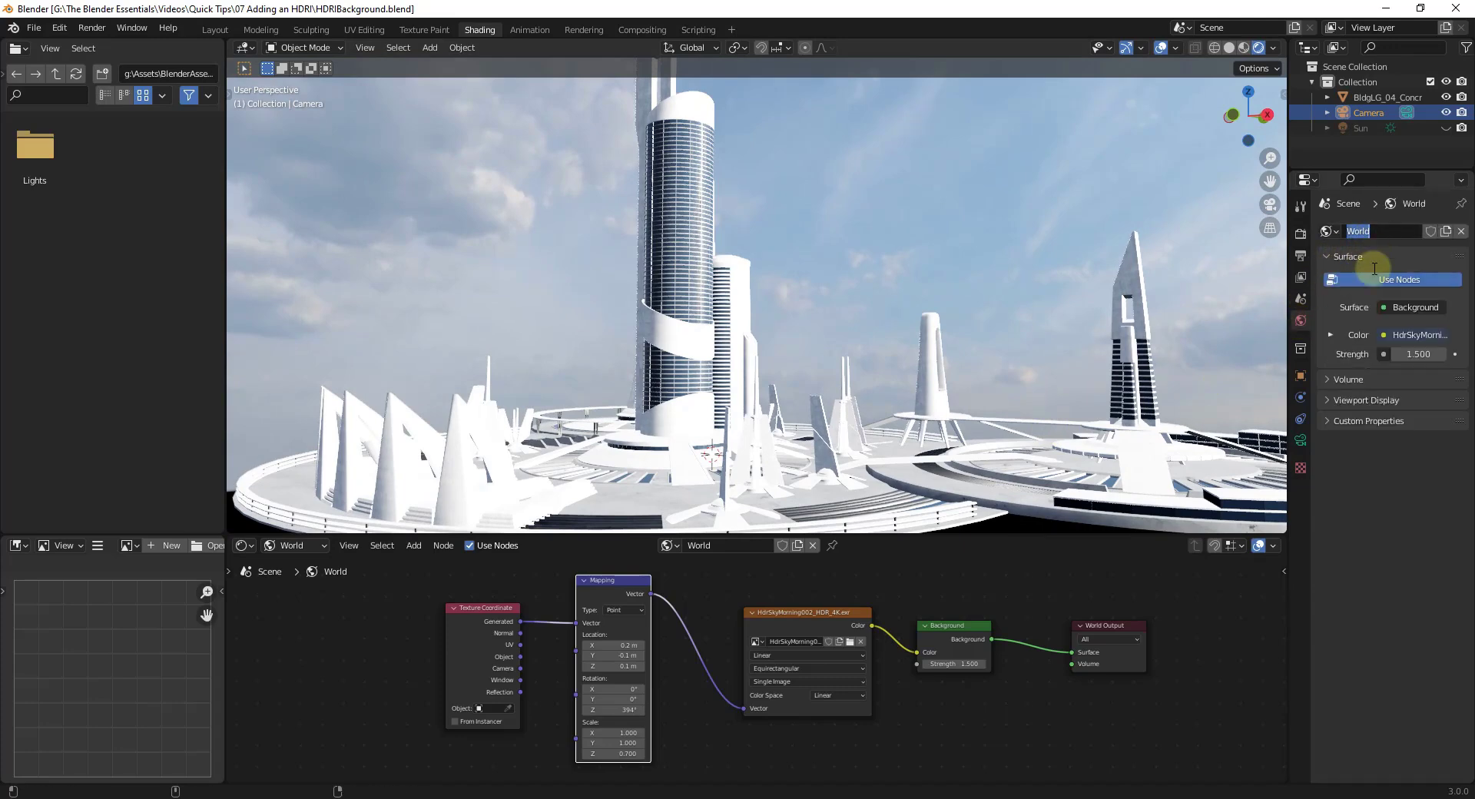
type("HdrSkyMorning")
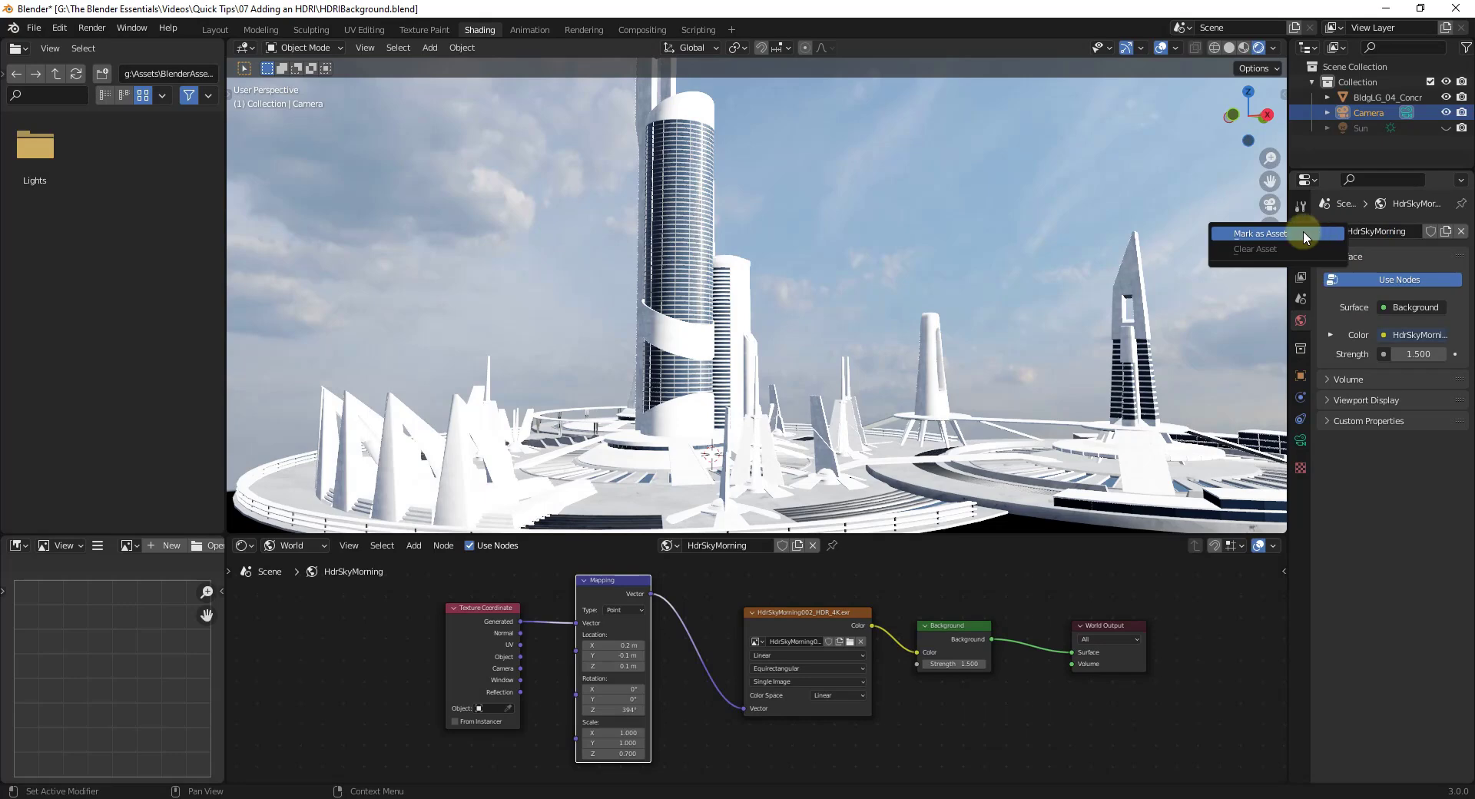
left_click(1261, 234)
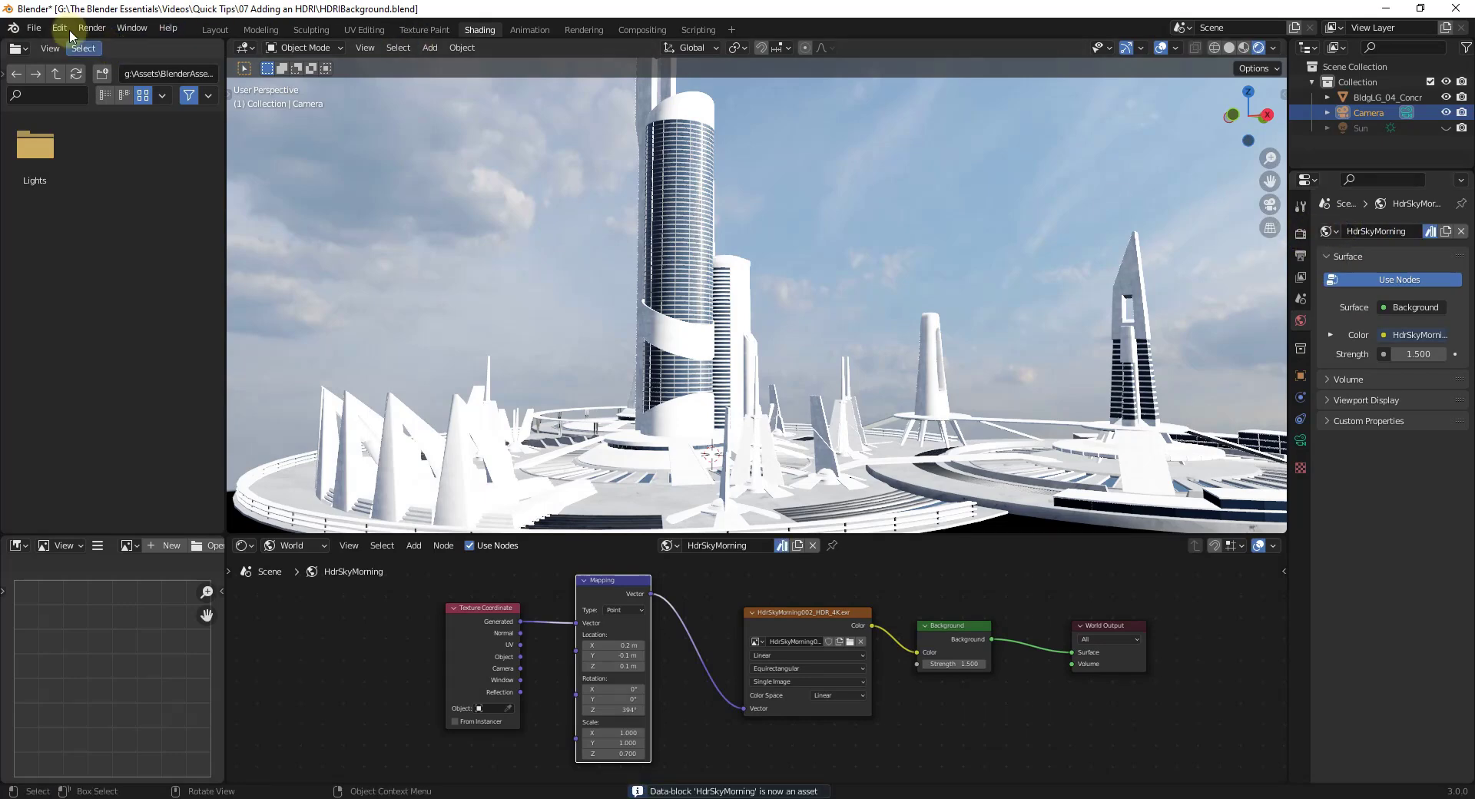
mouse_move(34, 28)
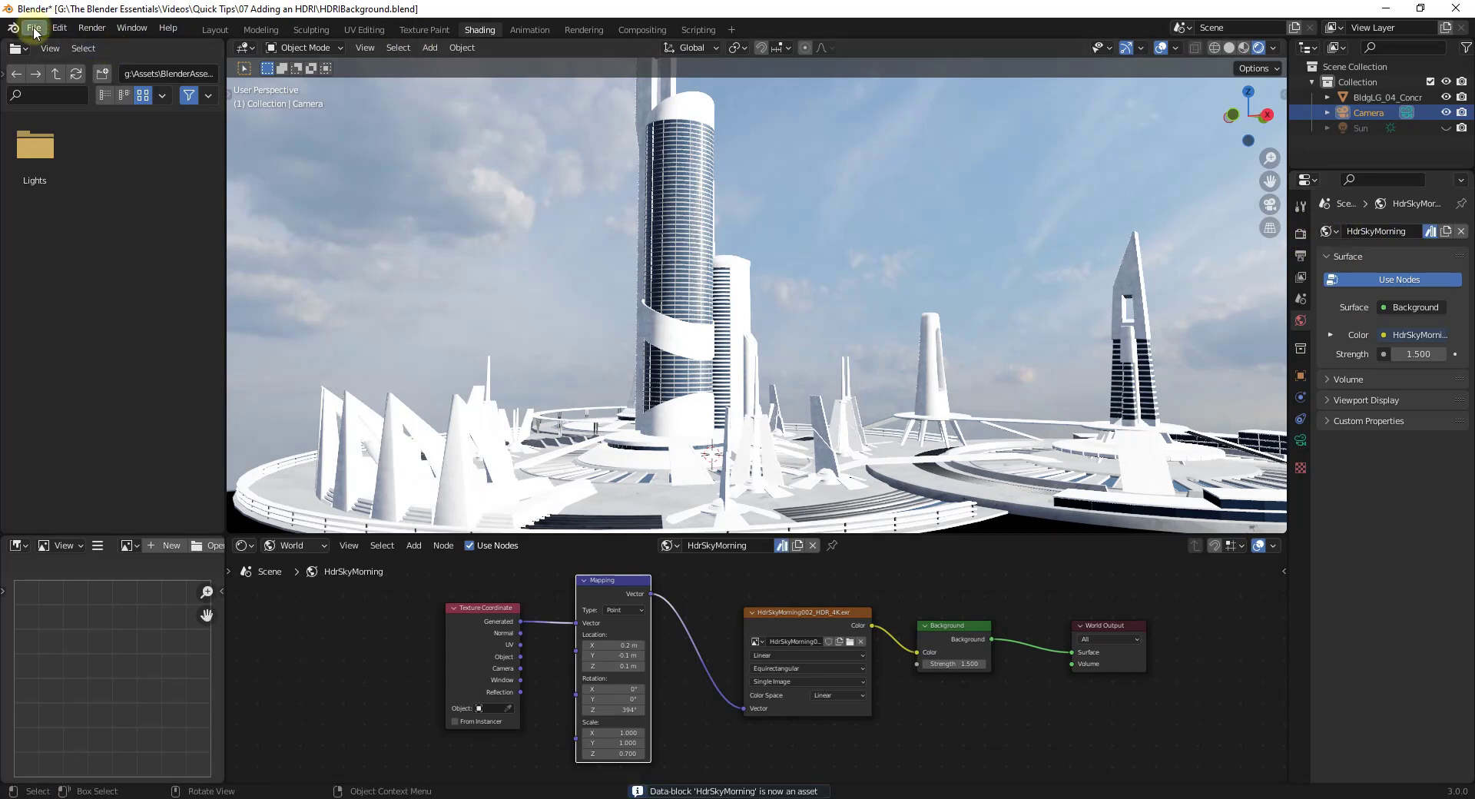
left_click(34, 27)
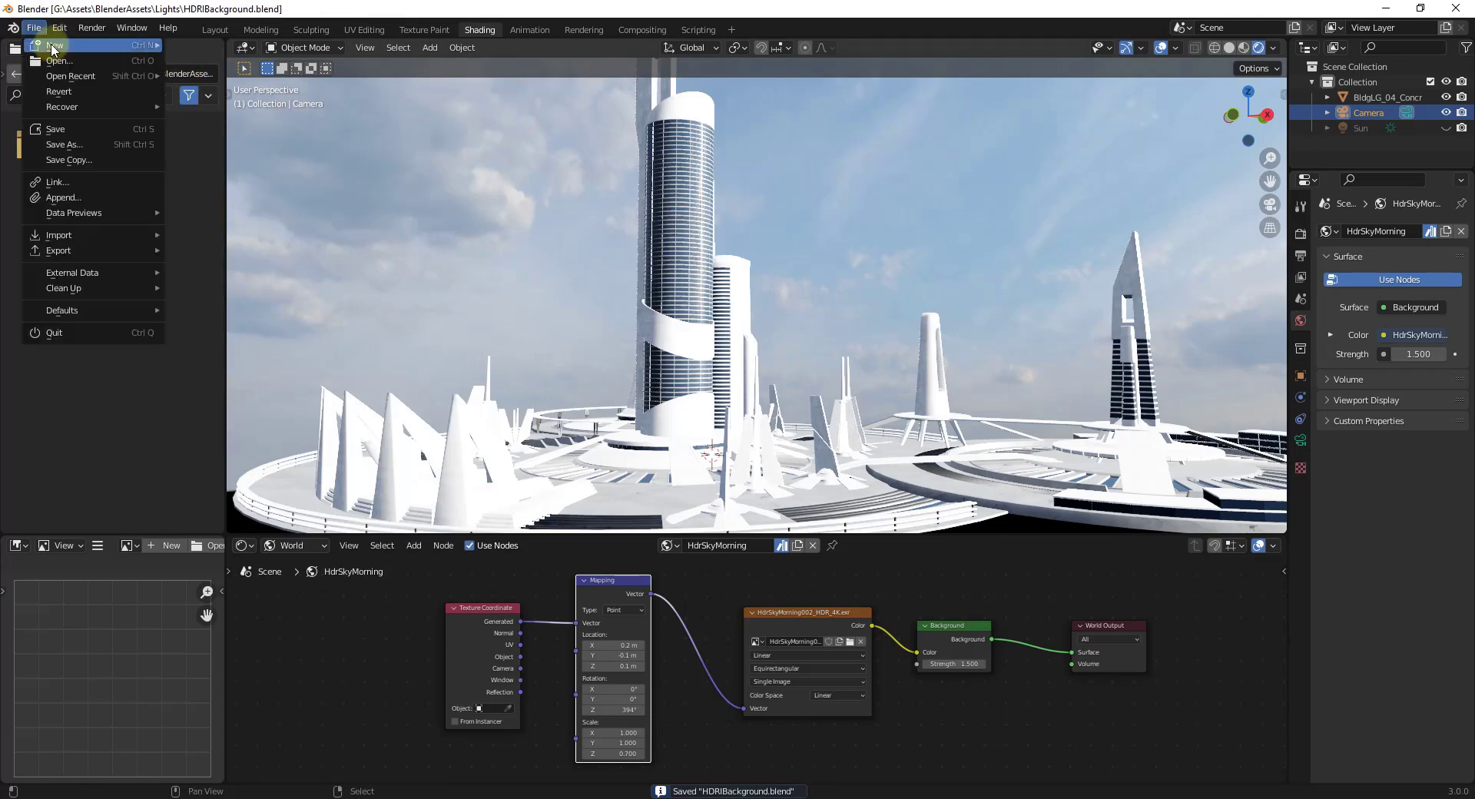
- Reopen the dog scene and apply the HdrSkyMorning world from the Lights asset browser
left_click(56, 46)
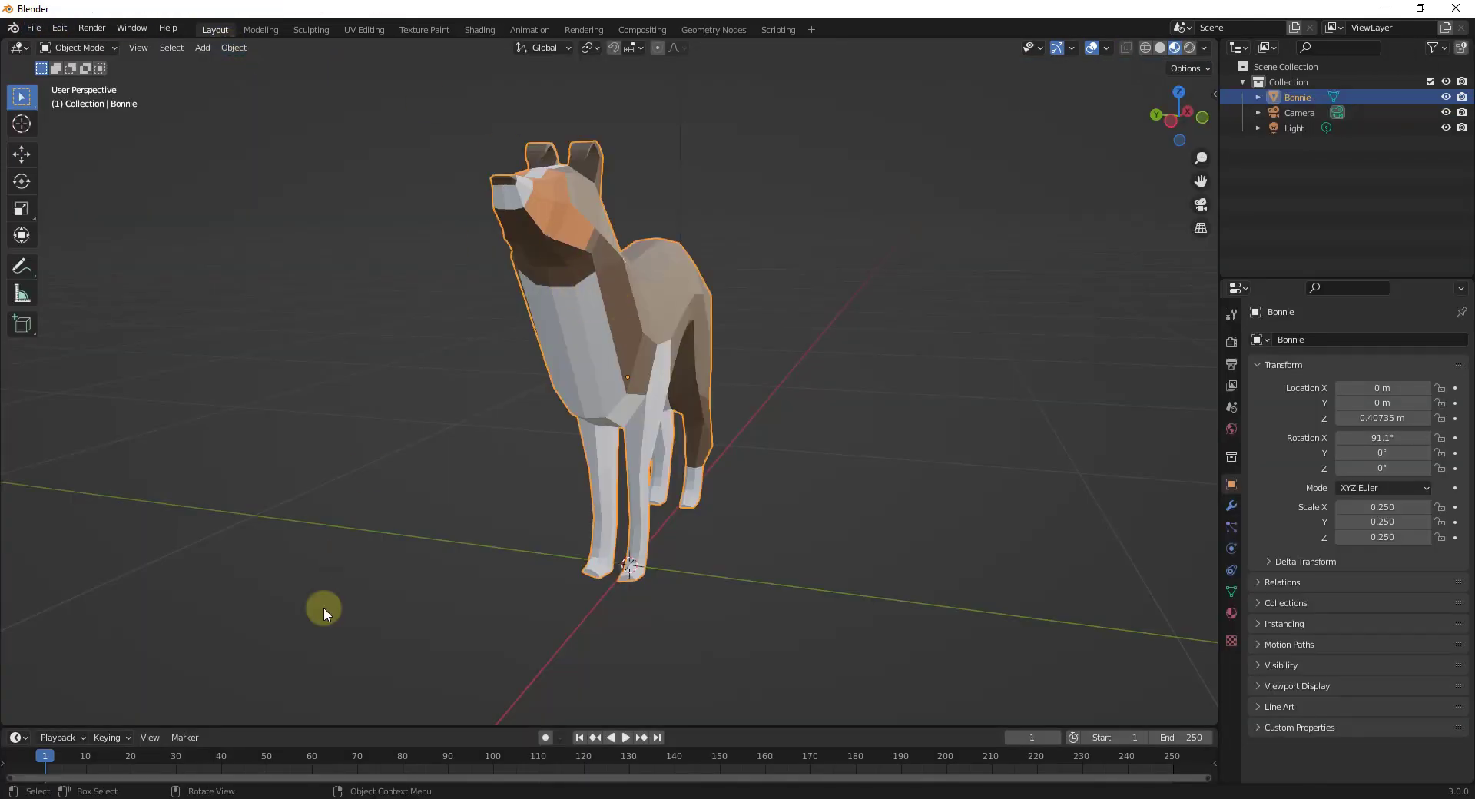
left_click(16, 545)
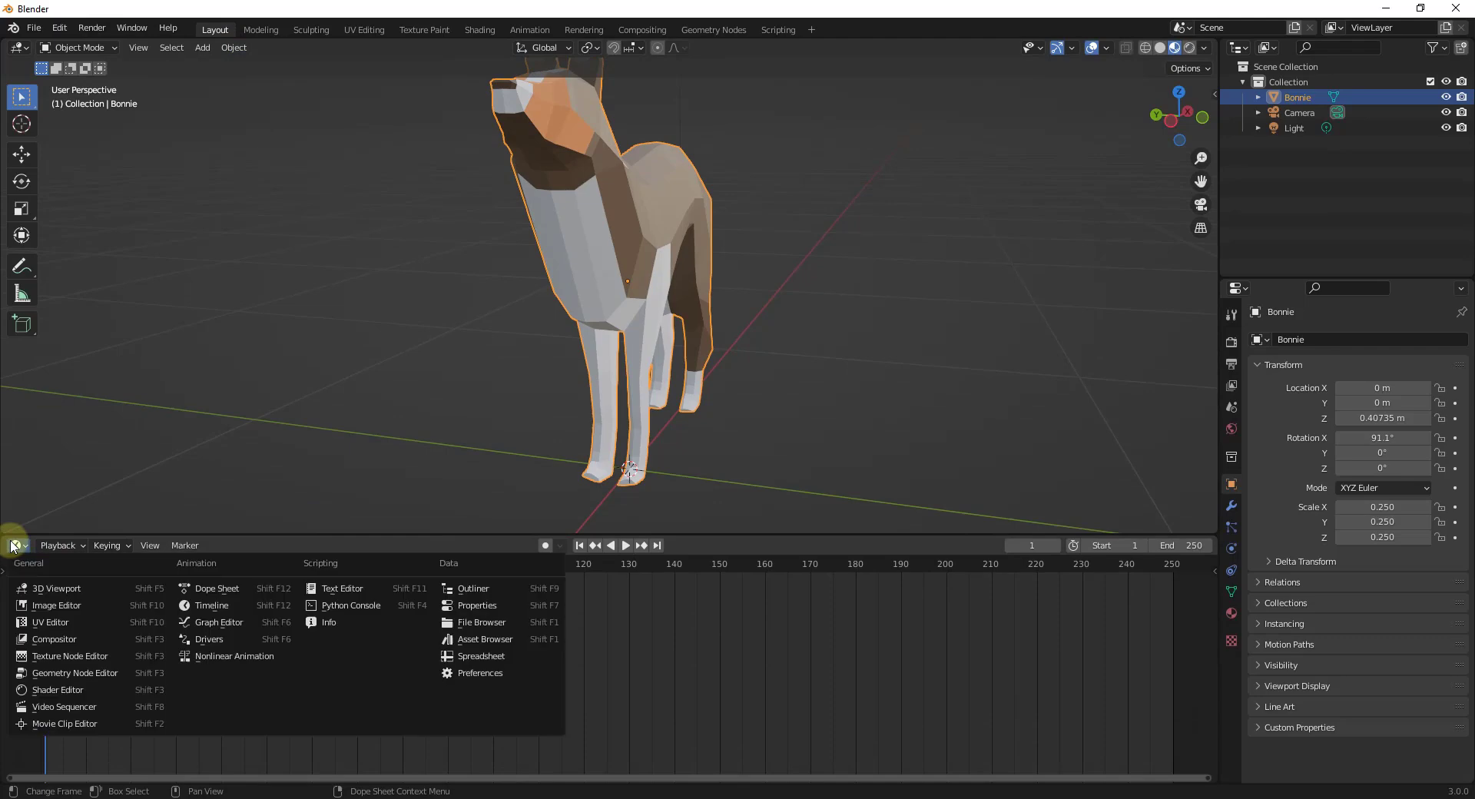
left_click(16, 545)
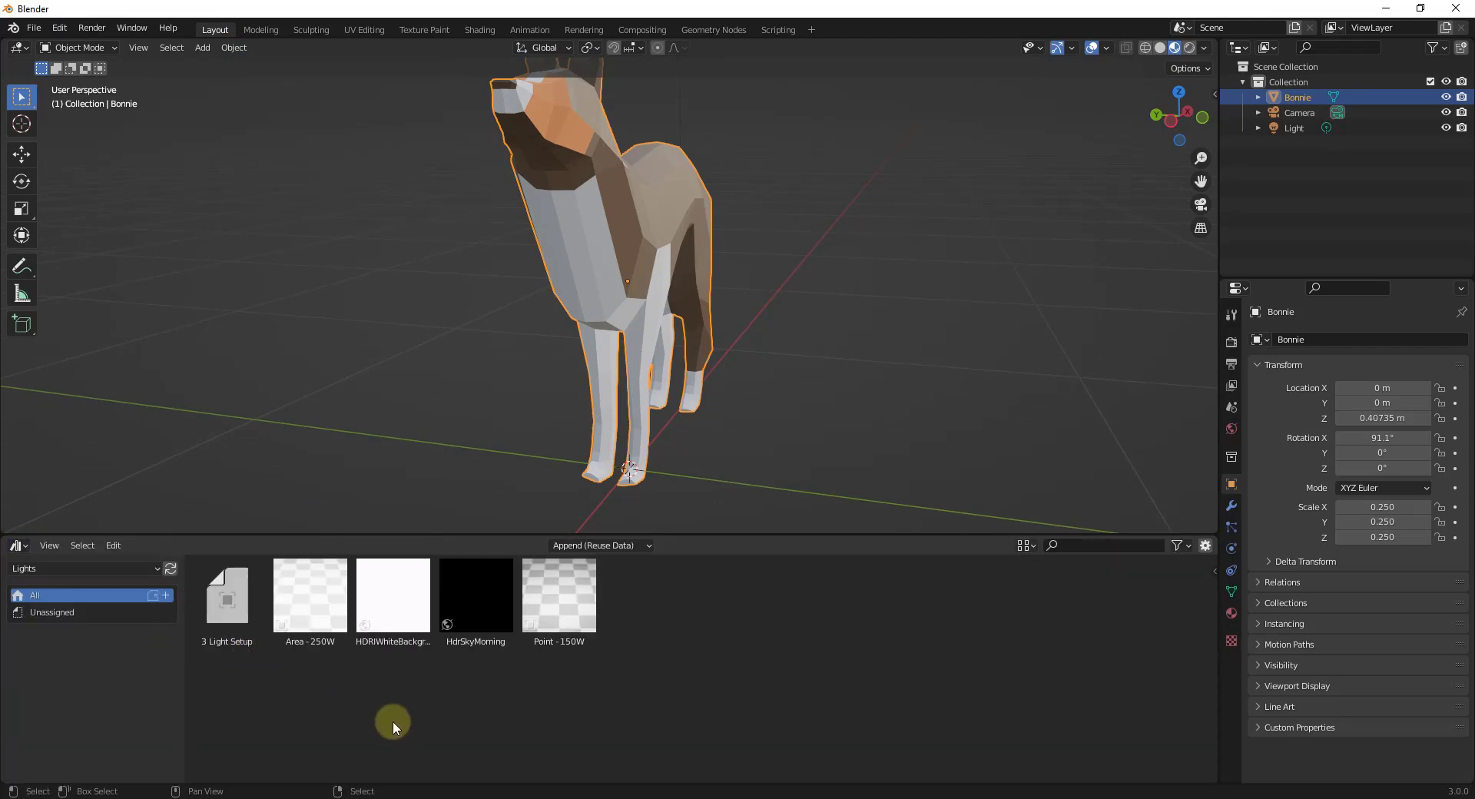
double_click(474, 594)
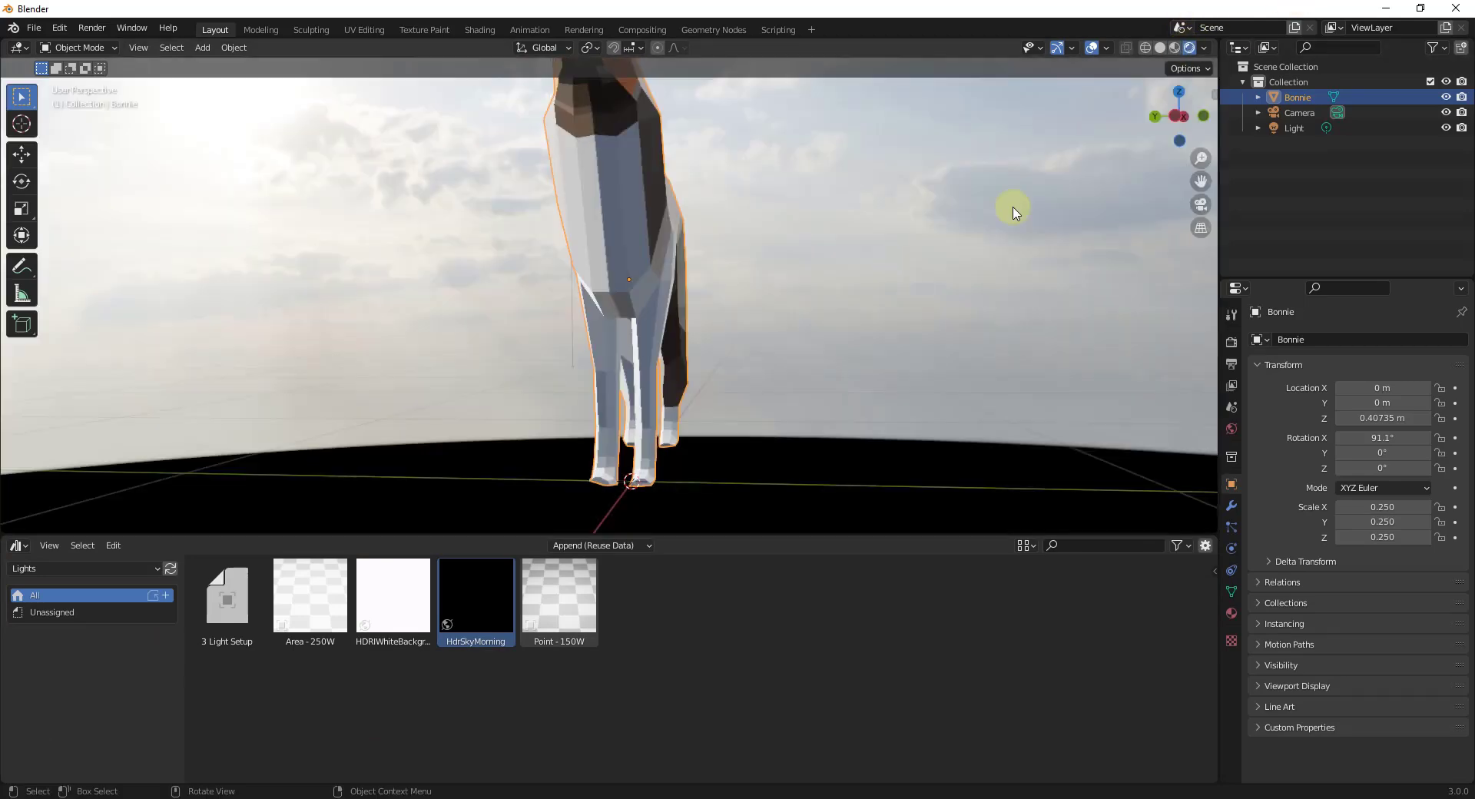
left_click_drag(1014, 213, 793, 356)
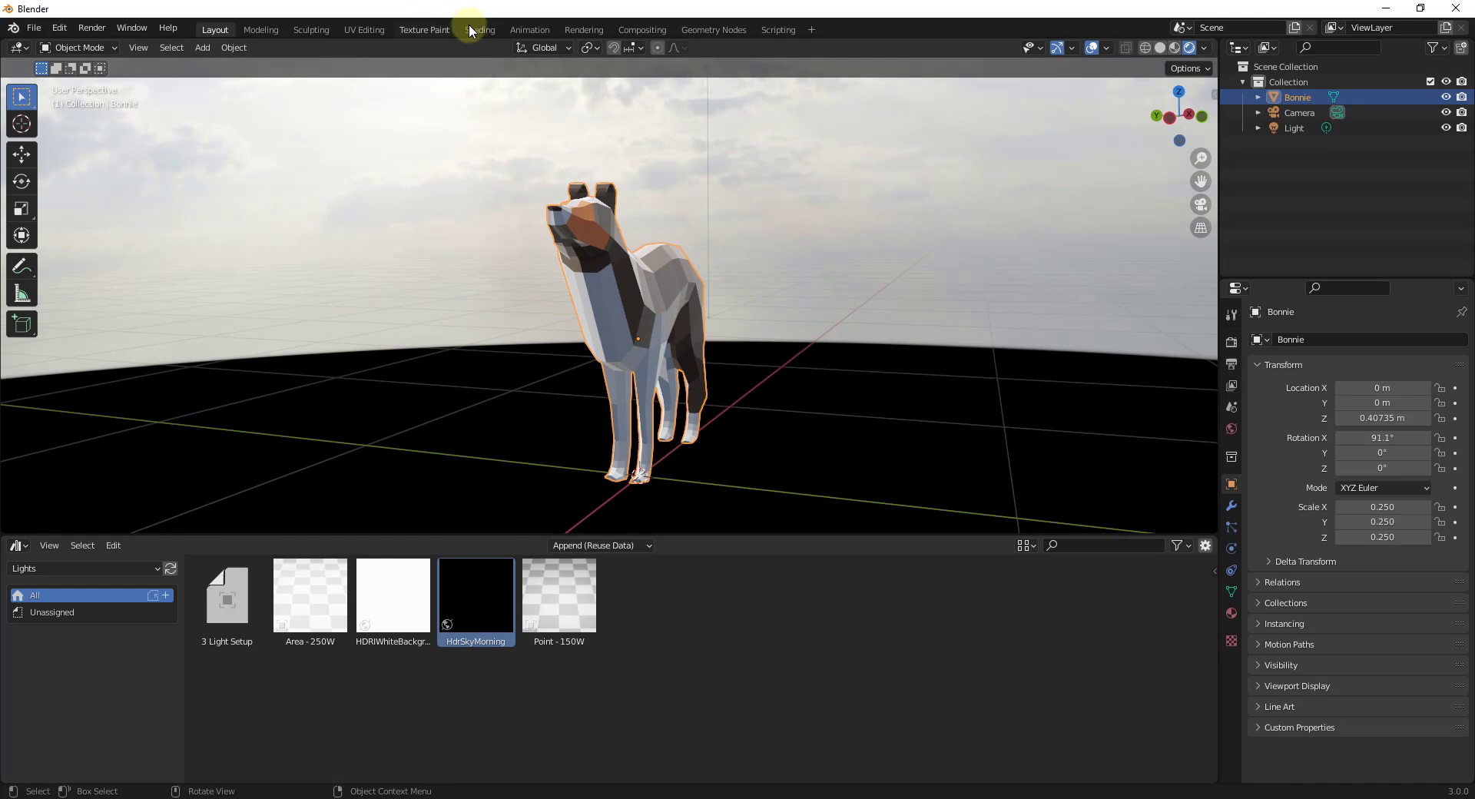
left_click(478, 29)
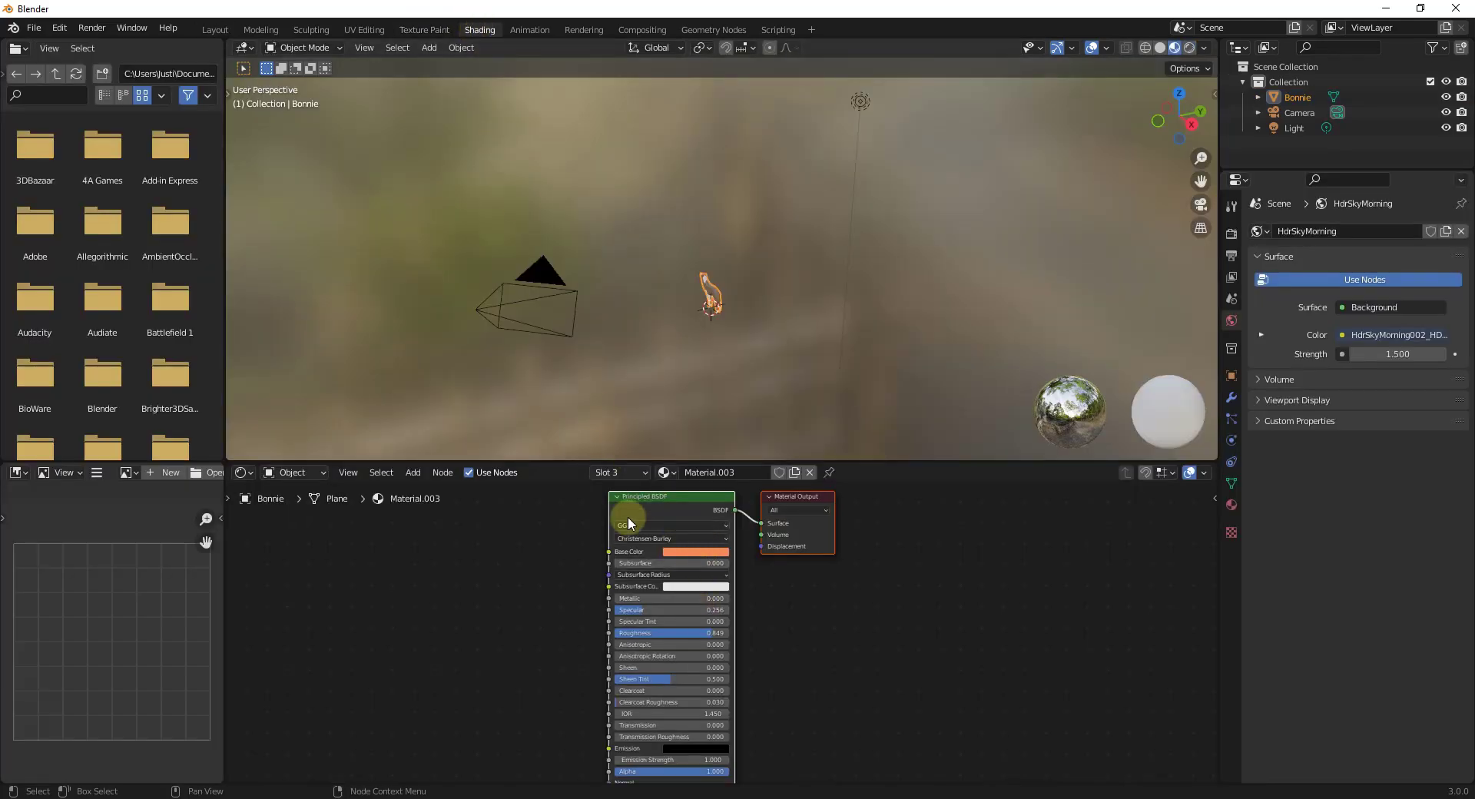